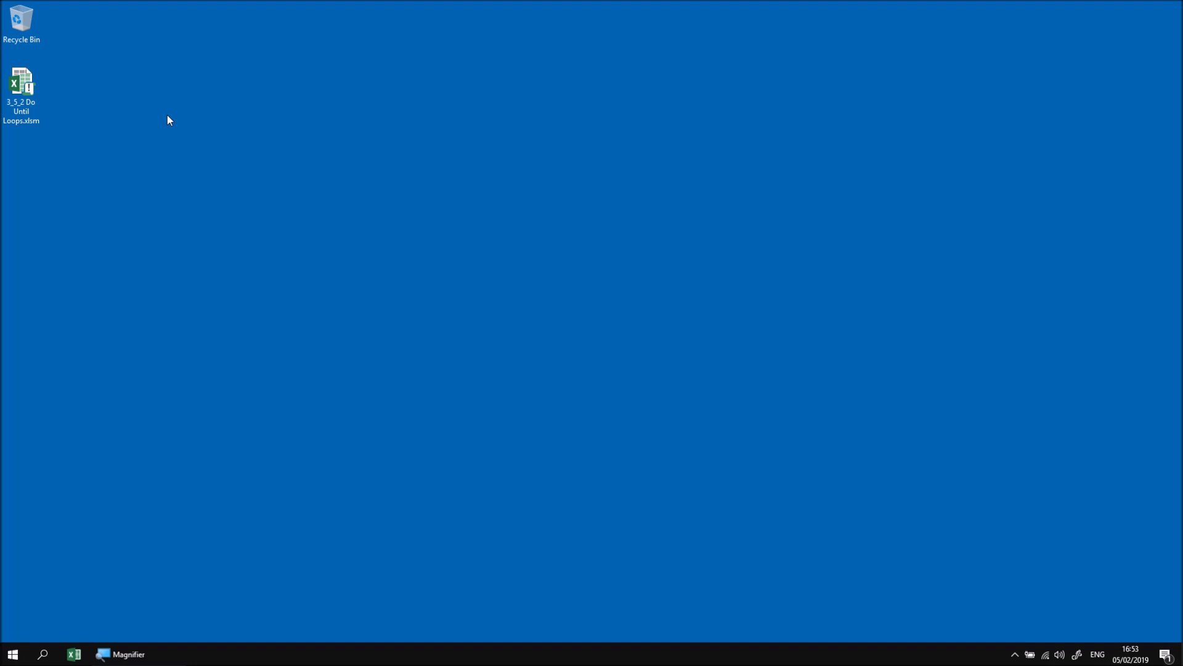
pyautogui.moveTo(21, 83)
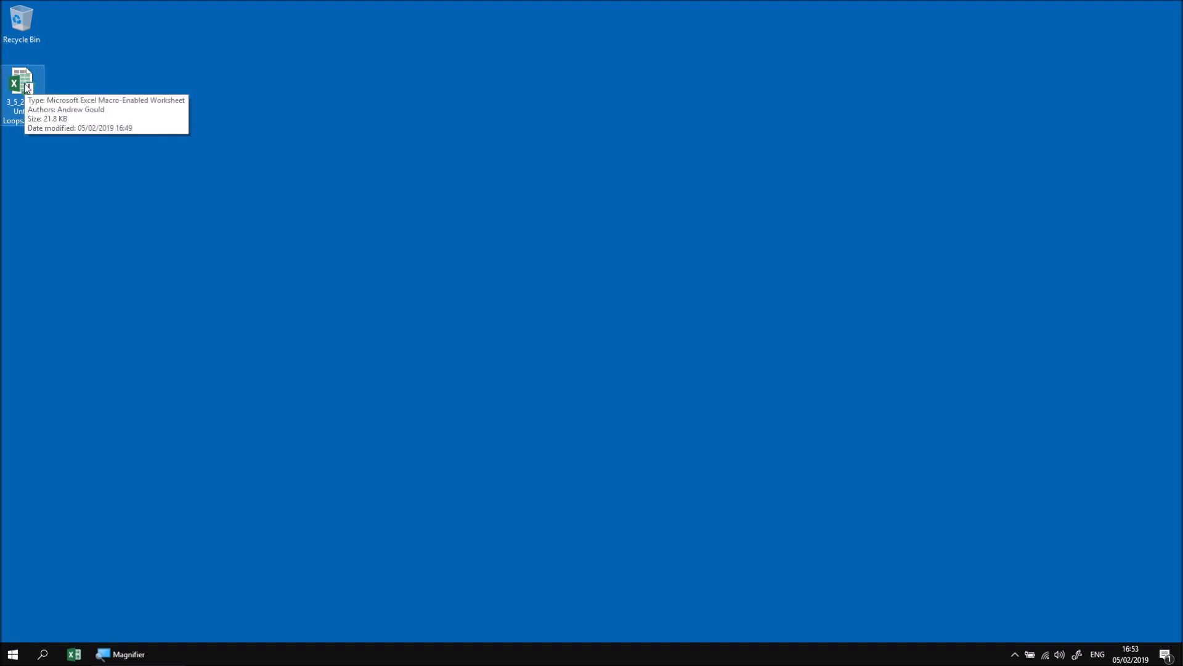
# Open 3_5_2 Do Until Loops.xlsm from the desktop and enable its macros.
pyautogui.doubleClick(22, 82)
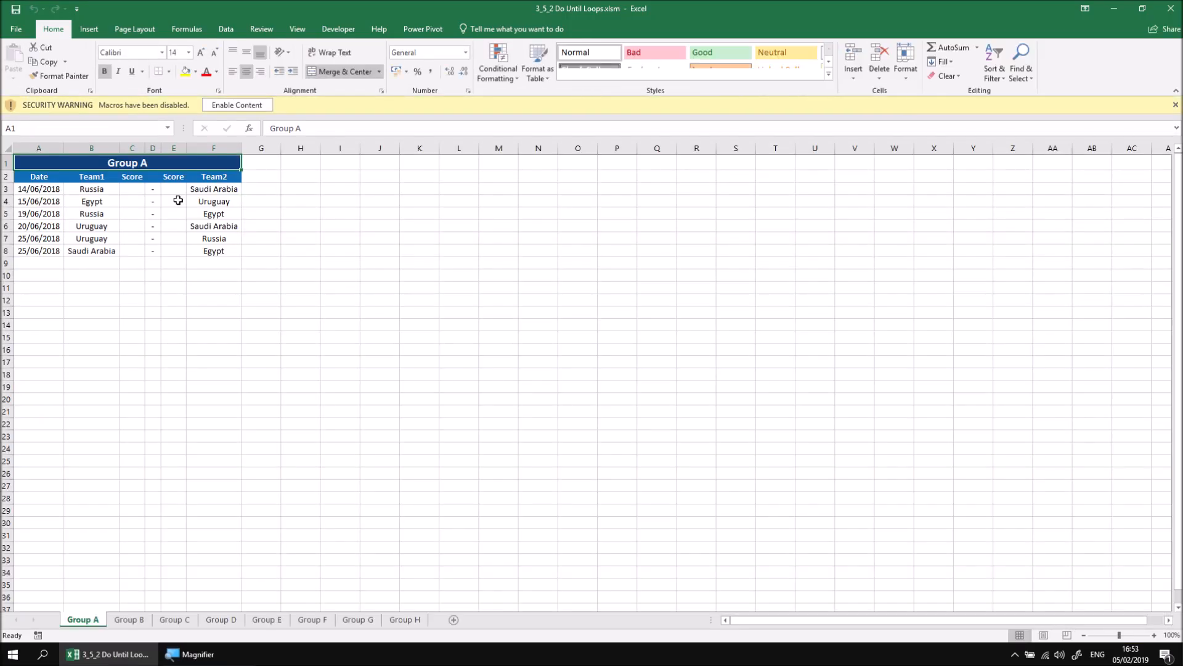
pyautogui.click(237, 104)
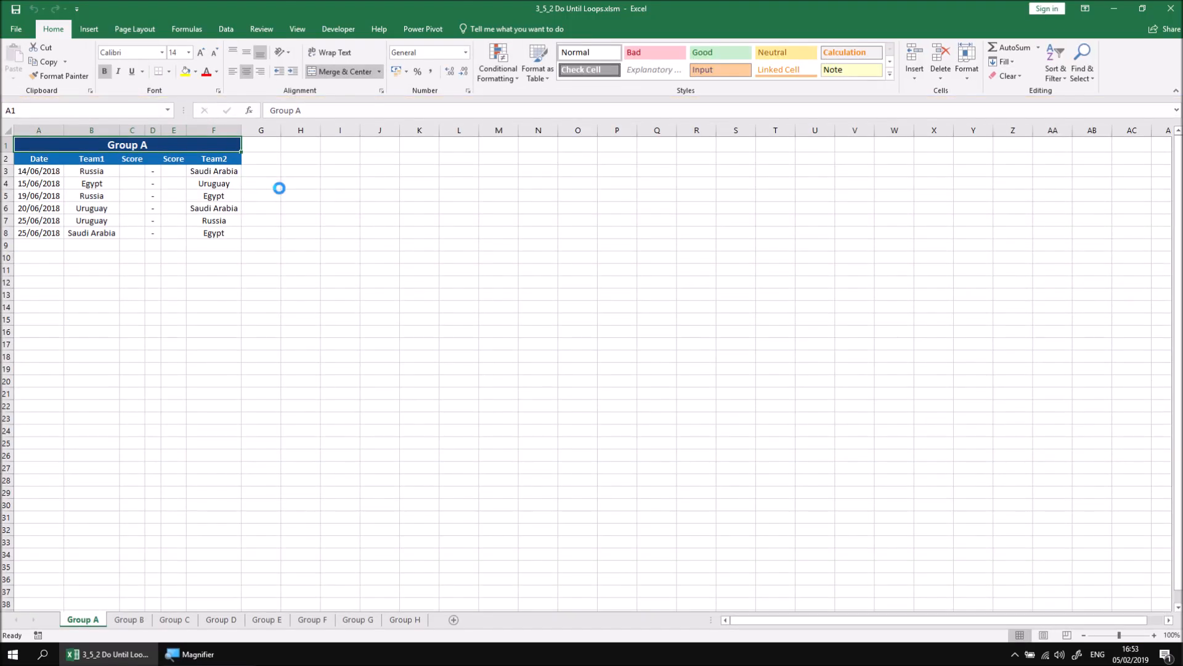
pyautogui.moveTo(277, 190)
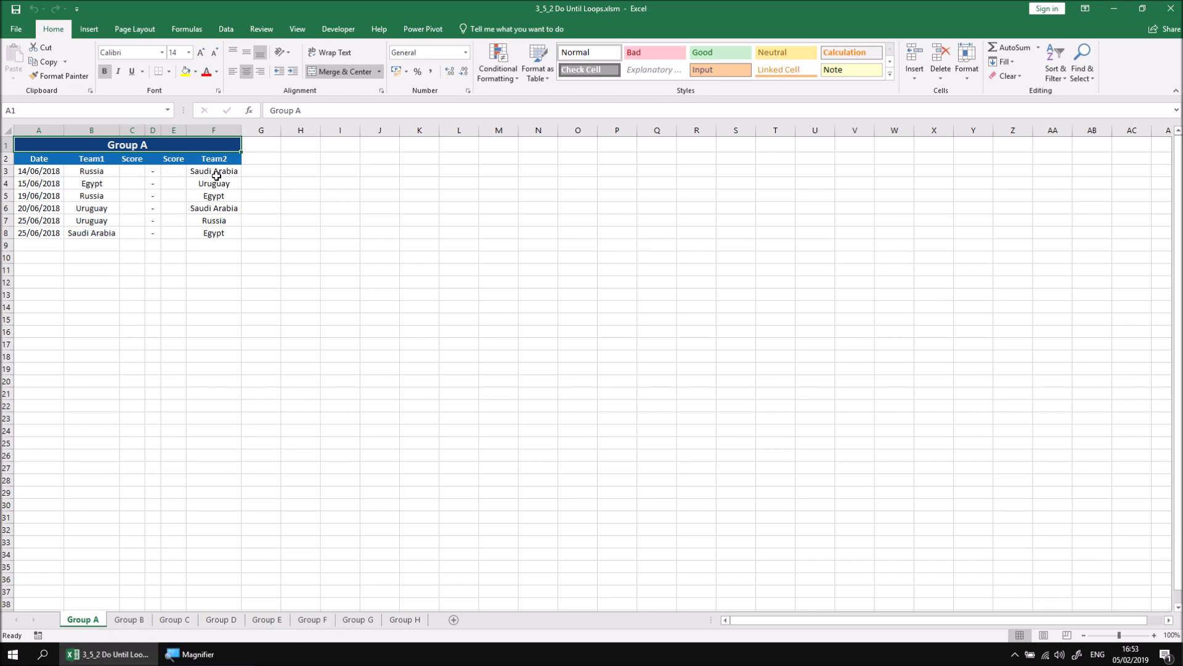
pyautogui.moveTo(184, 281)
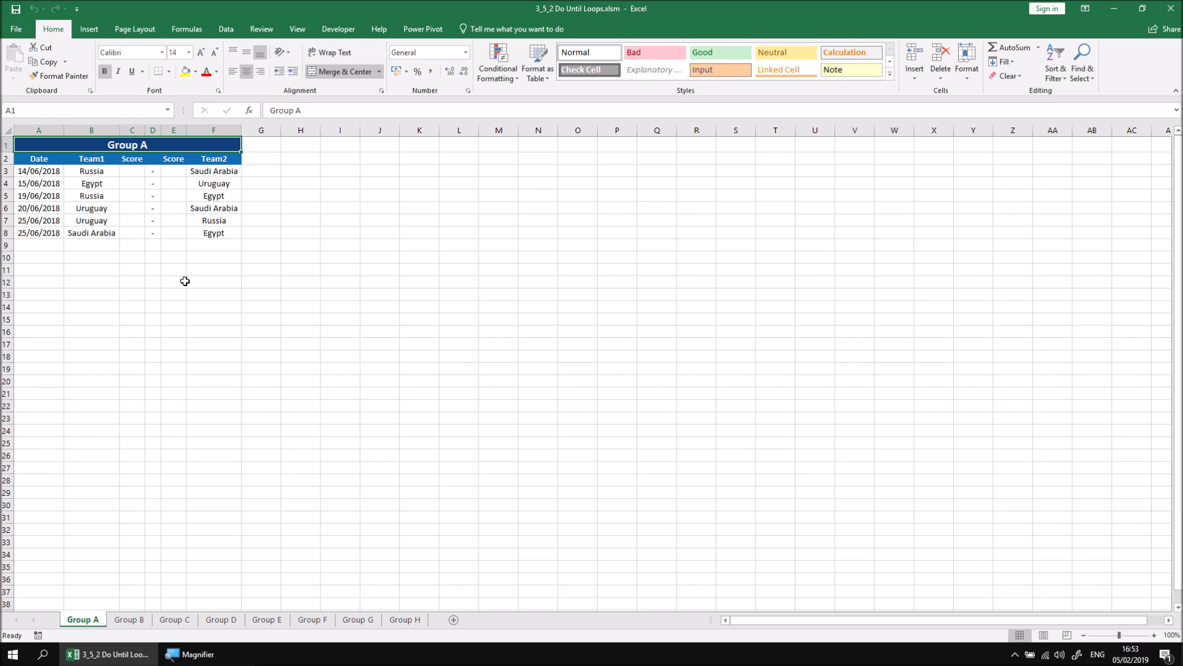
pyautogui.moveTo(338, 29)
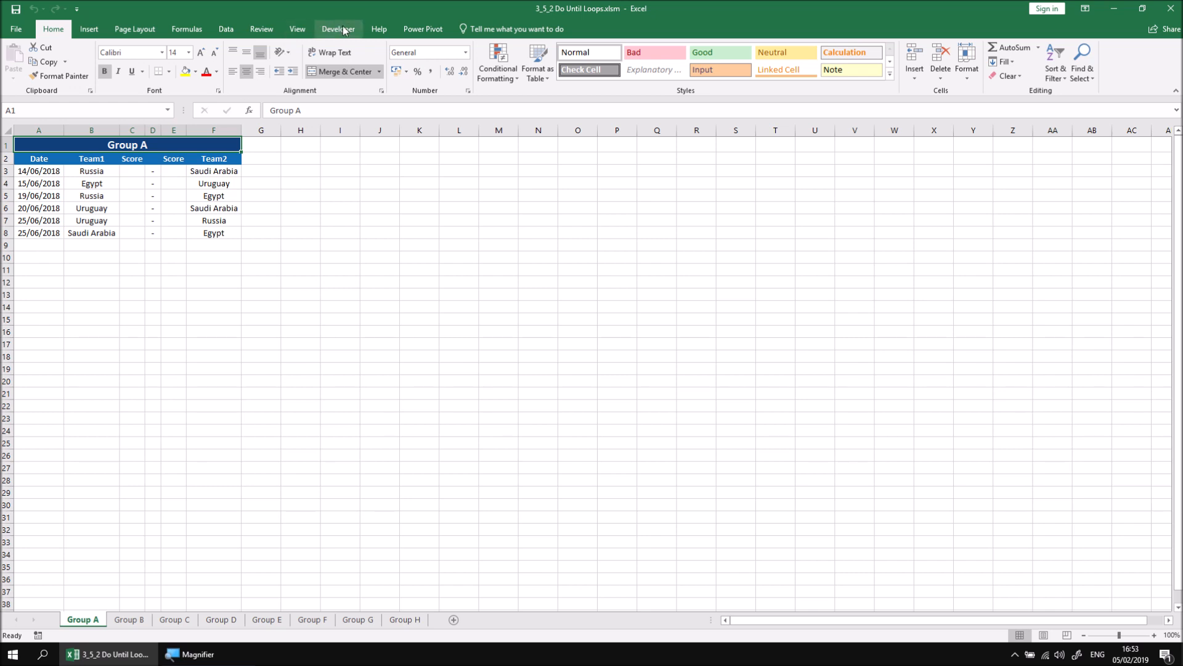
# Open the Visual Basic editor from the Developer ribbon to show Module1's Predict_Scores code.
pyautogui.click(337, 28)
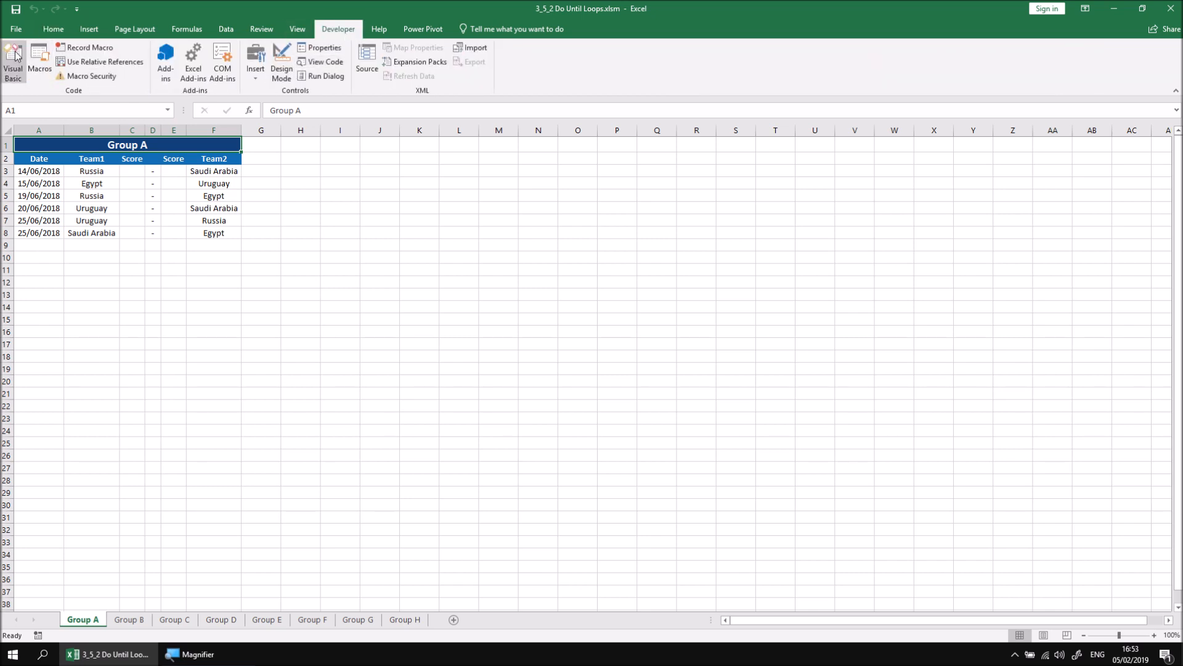
pyautogui.click(13, 58)
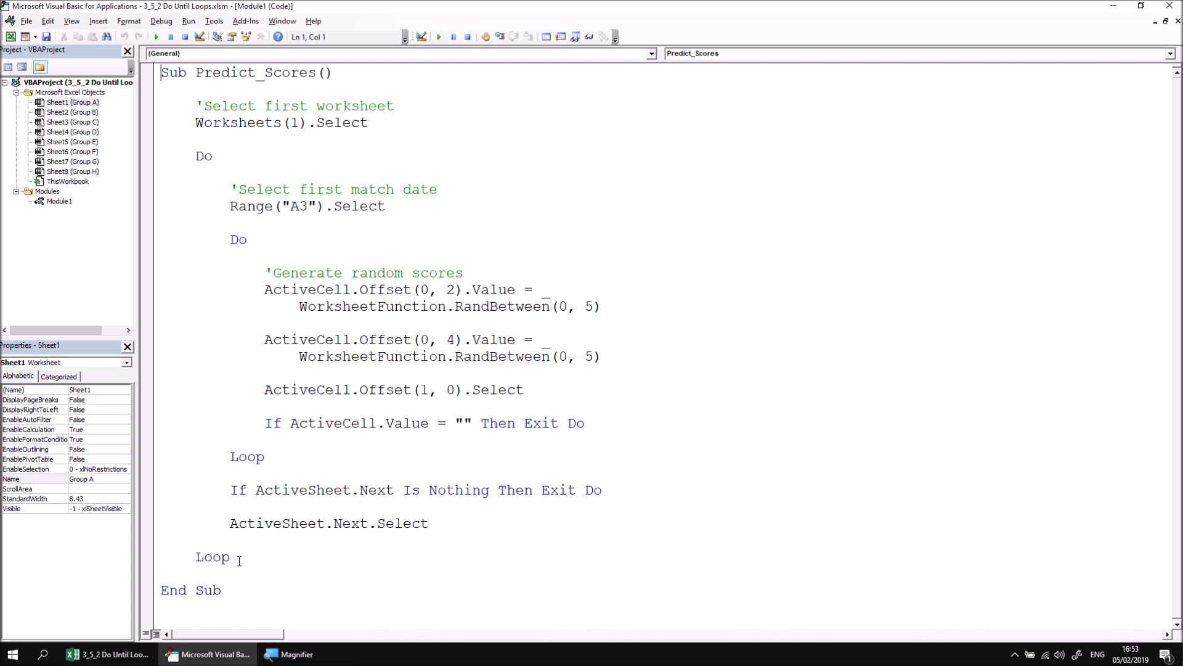
pyautogui.moveTo(257, 362)
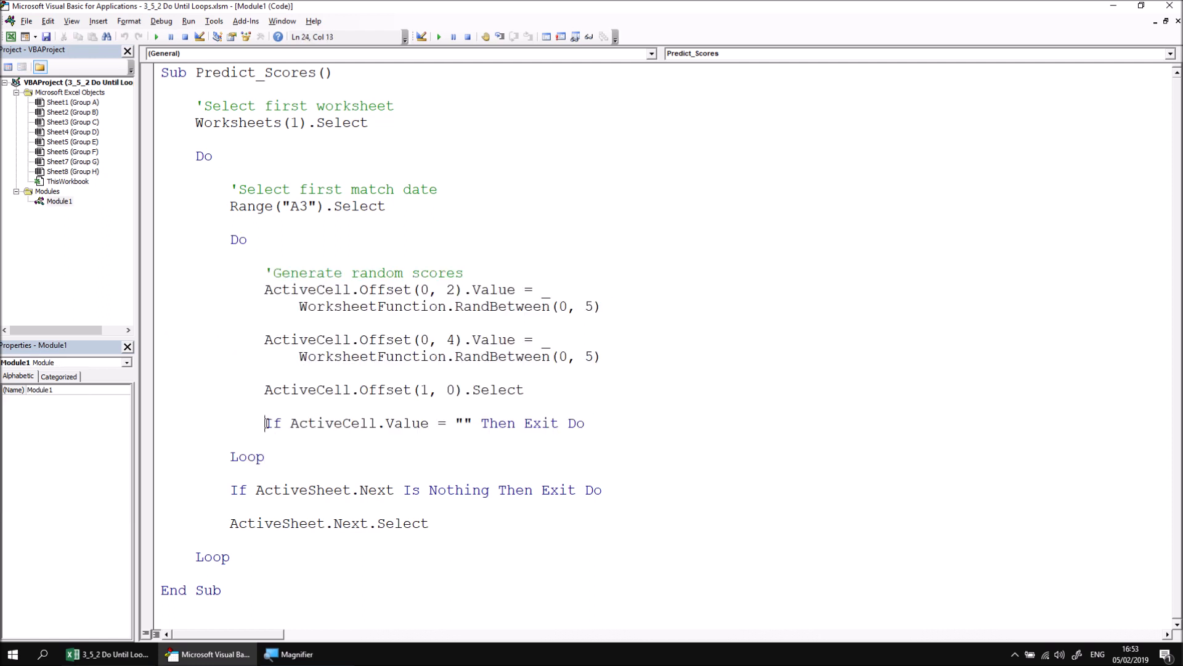
# Highlight the inner loop's If ActiveCell.Value … Exit Do line to review the exit condition.
pyautogui.moveTo(265, 423); pyautogui.dragTo(474, 423)
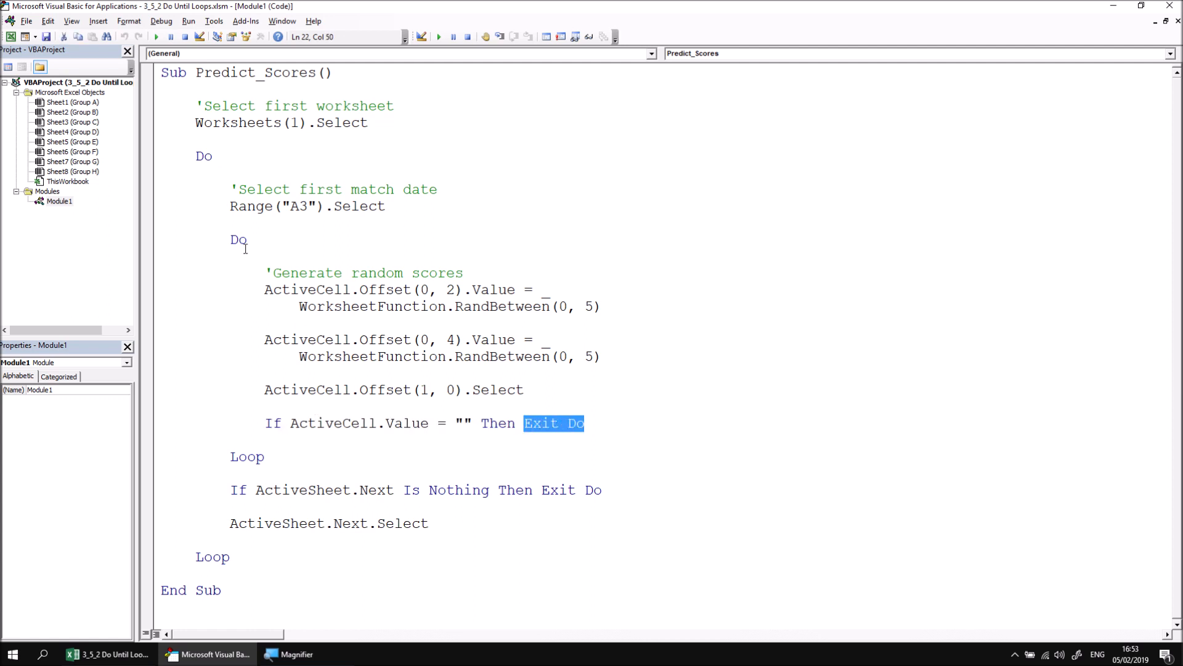
pyautogui.click(269, 423)
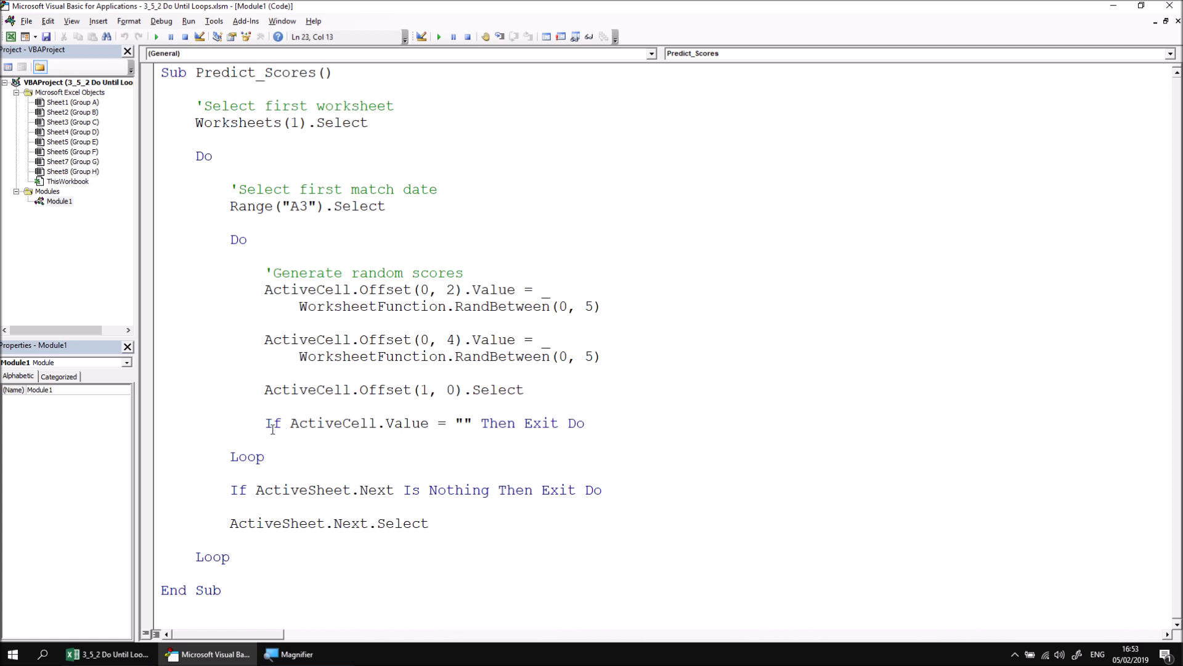
pyautogui.moveTo(264, 423); pyautogui.dragTo(396, 423)
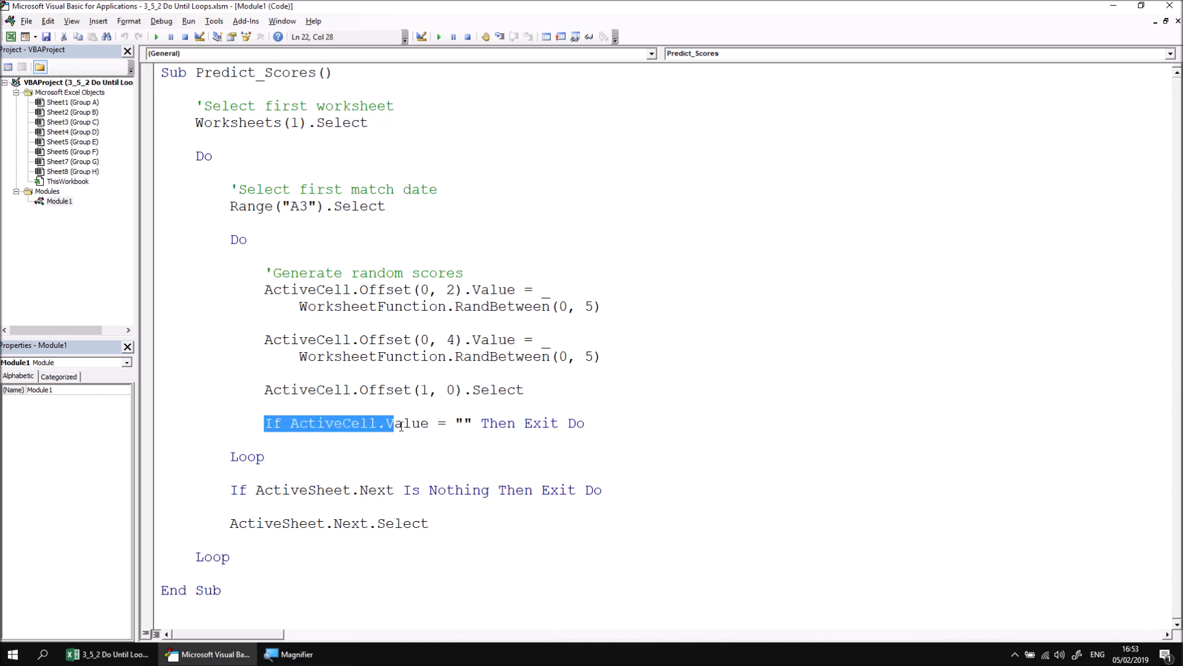
pyautogui.click(231, 239)
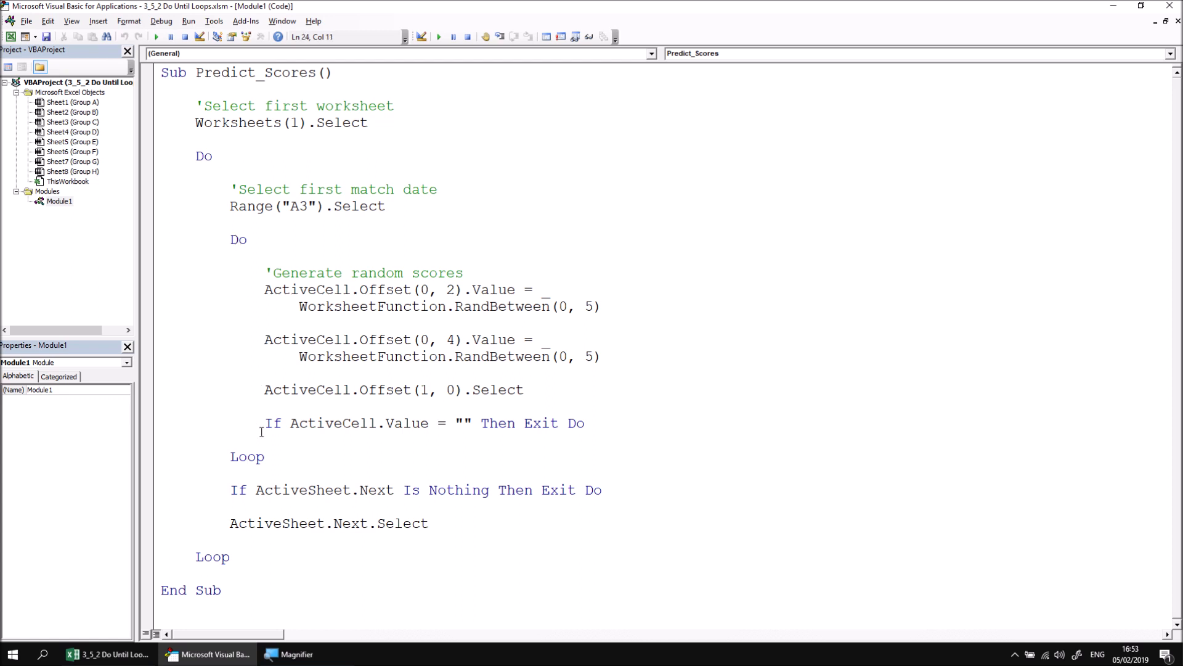
# Delete the If ActiveCell.Value = "" Then Exit Do line from the inner loop.
pyautogui.moveTo(265, 422); pyautogui.dragTo(429, 422)
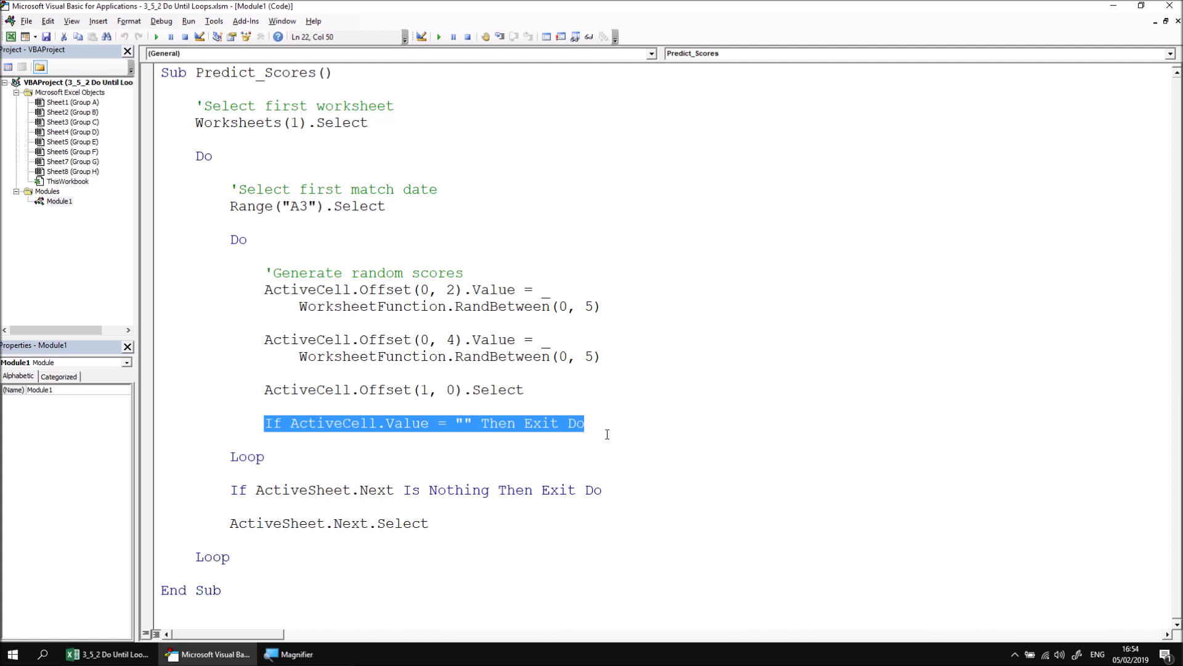
pyautogui.press('Delete')
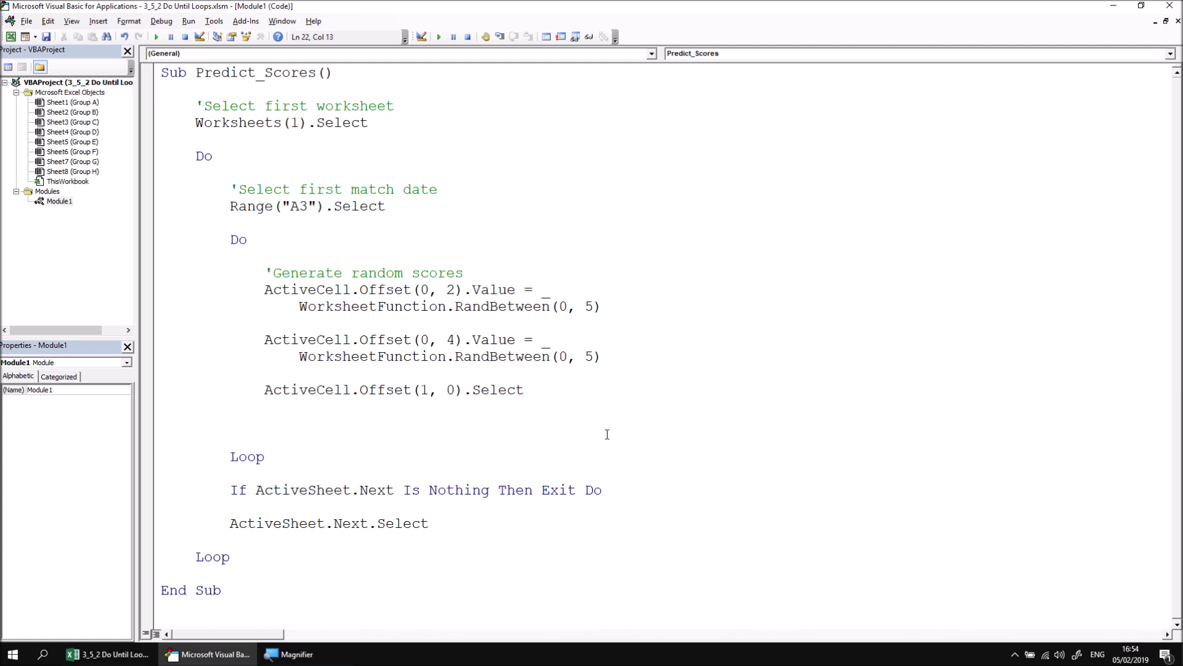
pyautogui.doubleClick(238, 240)
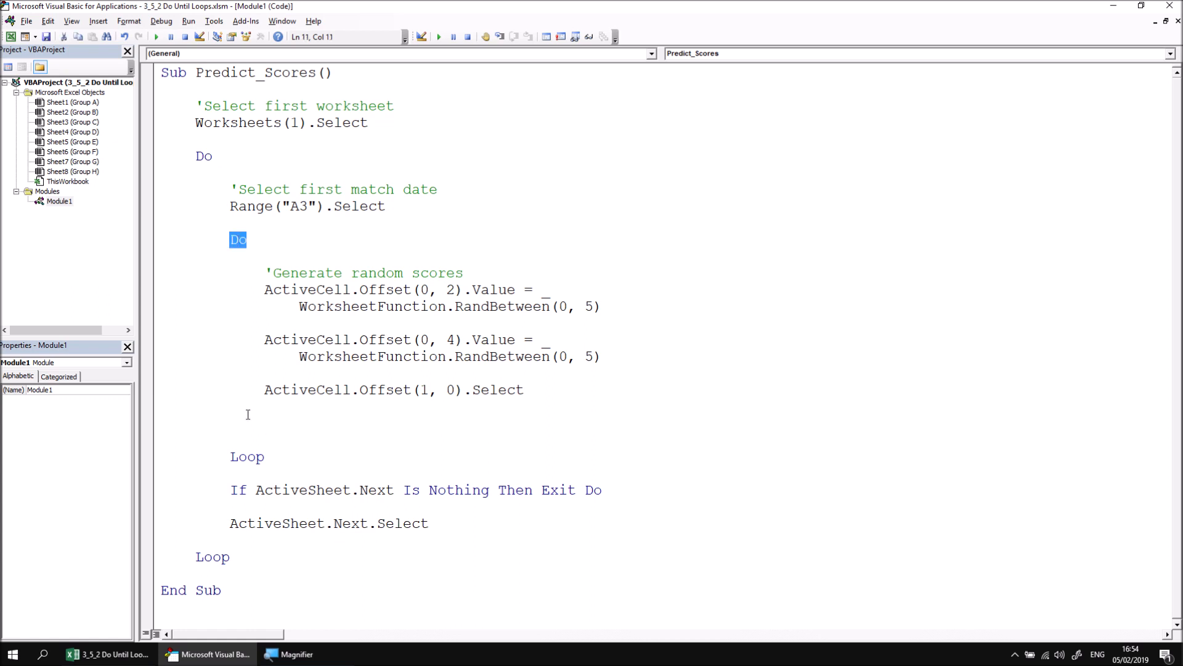
# Change the inner Do to read Do Until ActiveCell.Value = "".
pyautogui.click(373, 394)
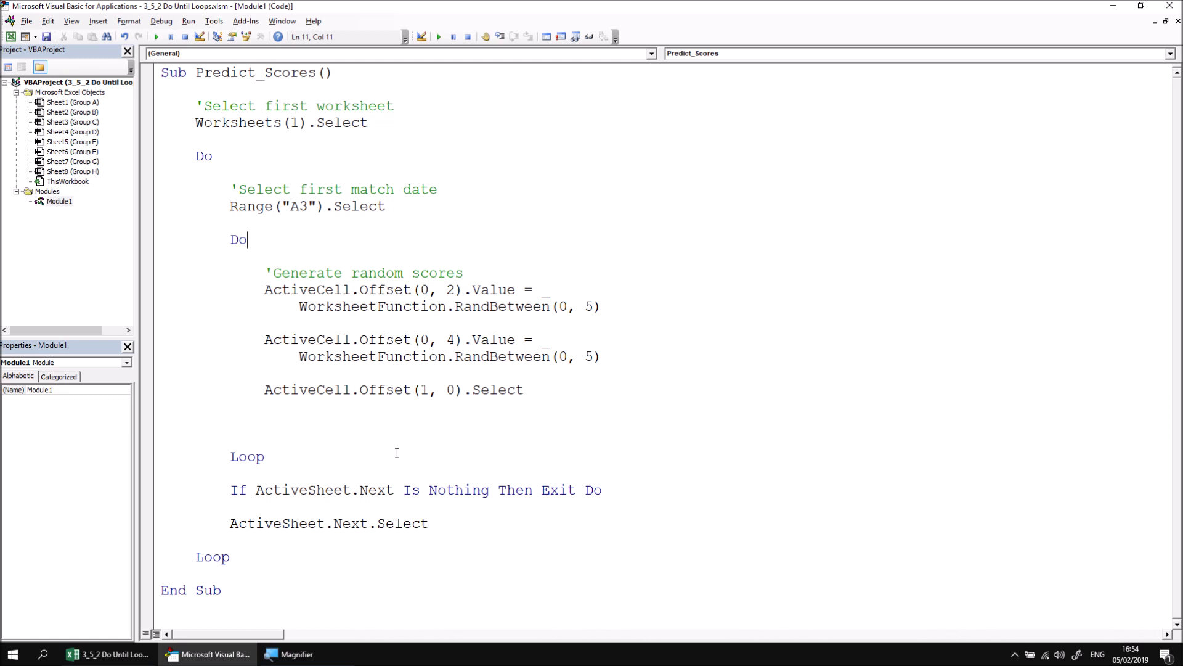
pyautogui.write('un')
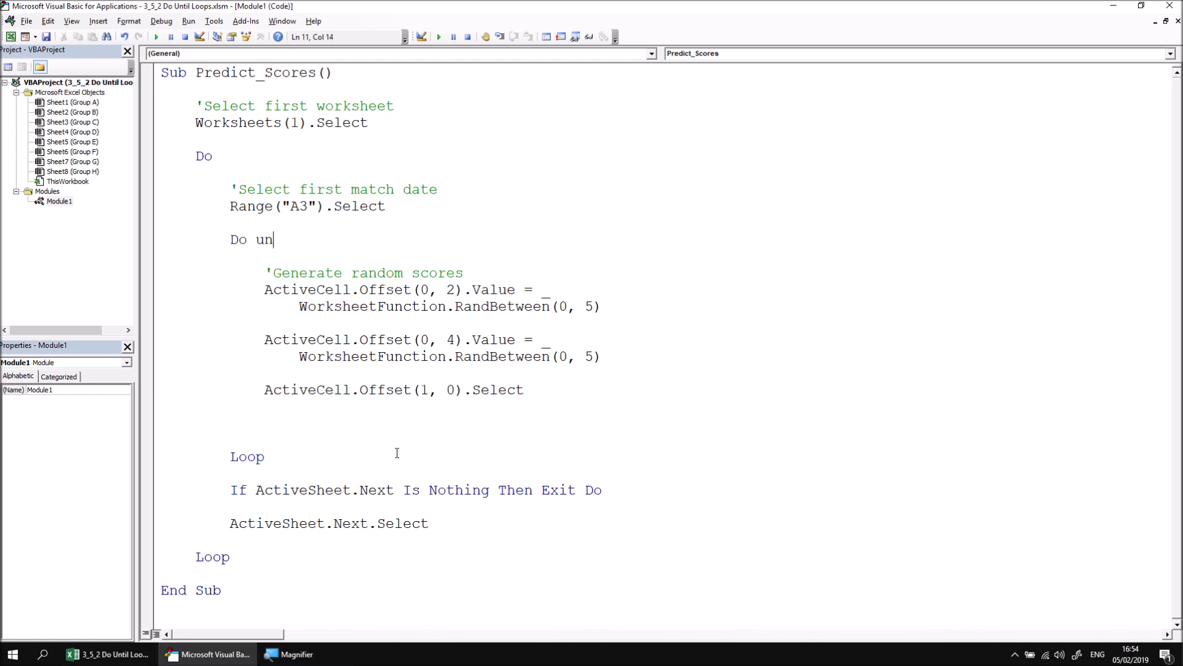
pyautogui.write('til act')
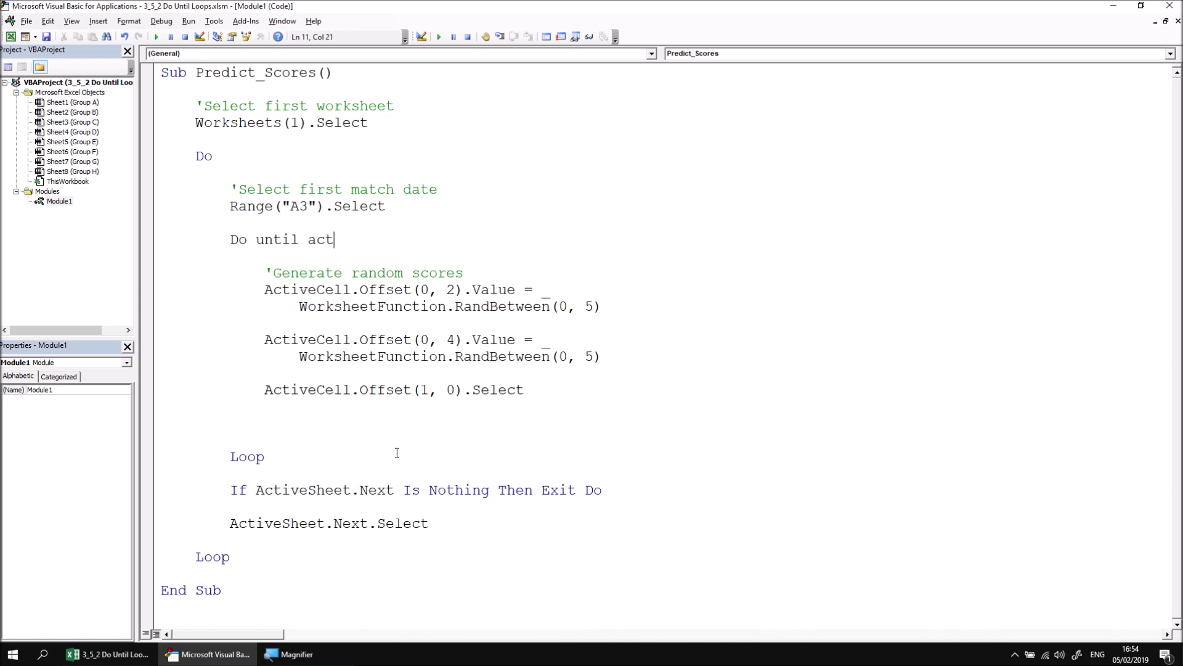
pyautogui.write('ivecell.Value')
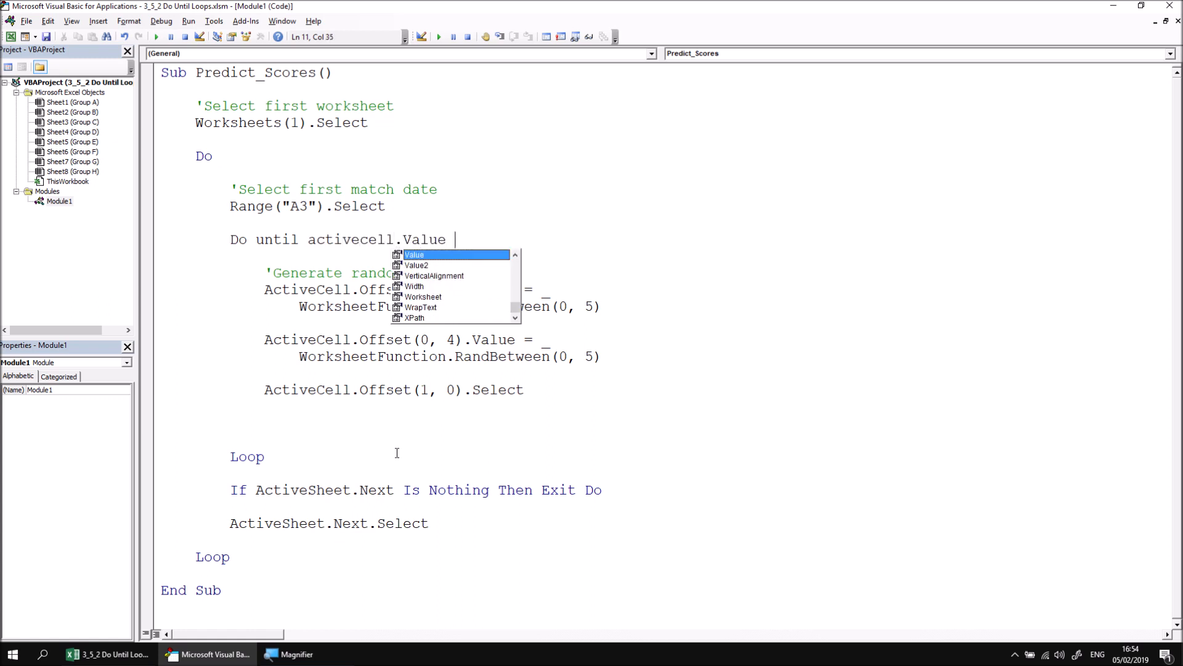
pyautogui.write('= ""')
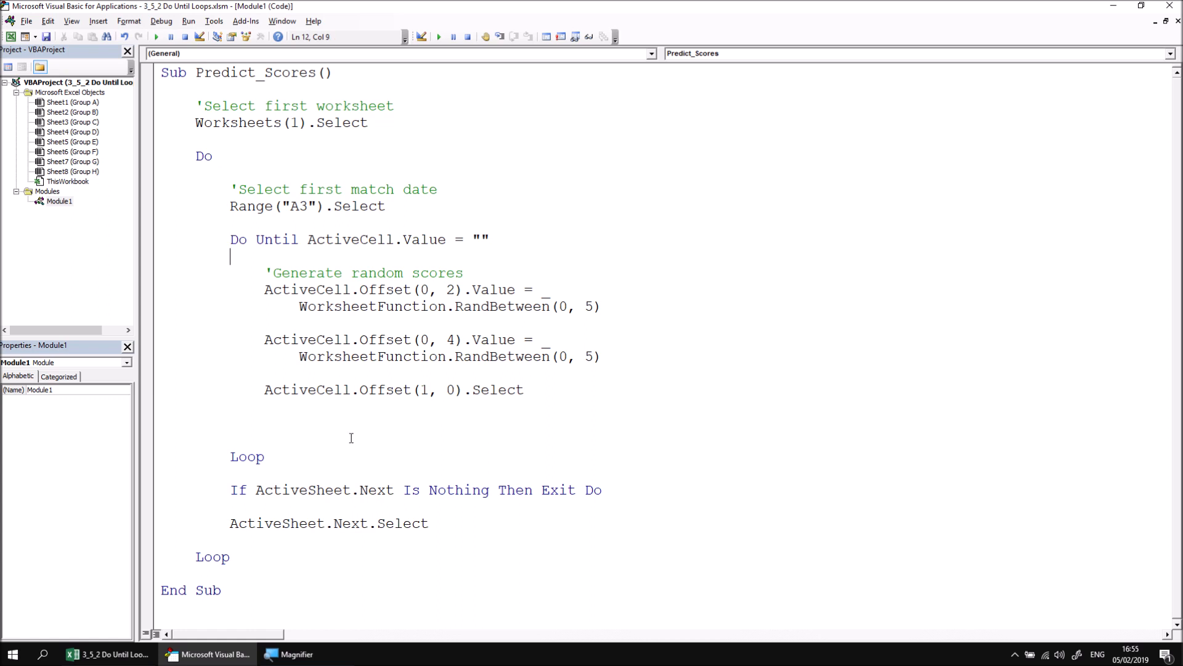
pyautogui.moveTo(251, 237)
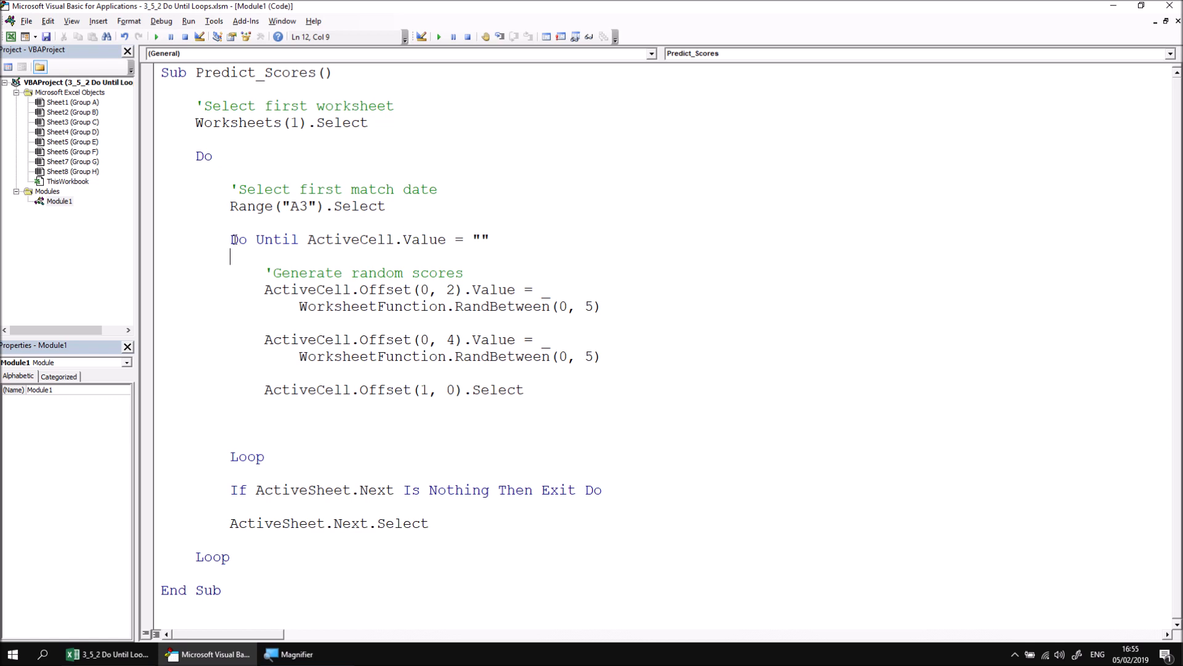
# Highlight the Do Until line and the score-generating statements inside the loop for review.
pyautogui.doubleClick(238, 239)
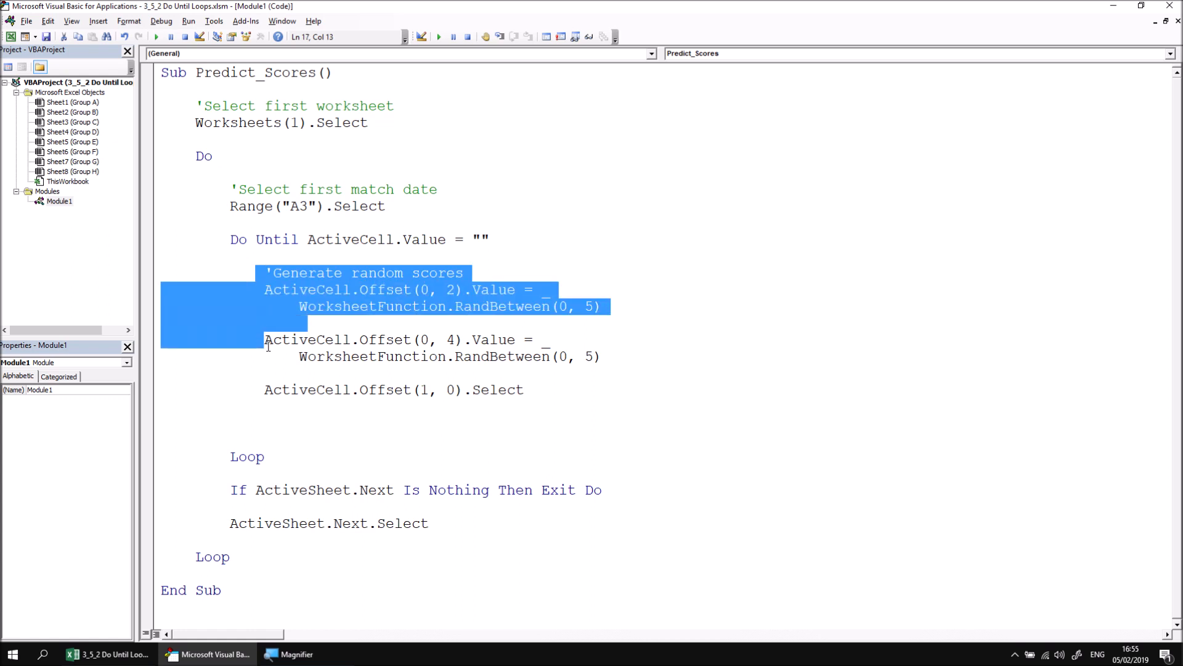
pyautogui.moveTo(265, 305); pyautogui.dragTo(522, 390)
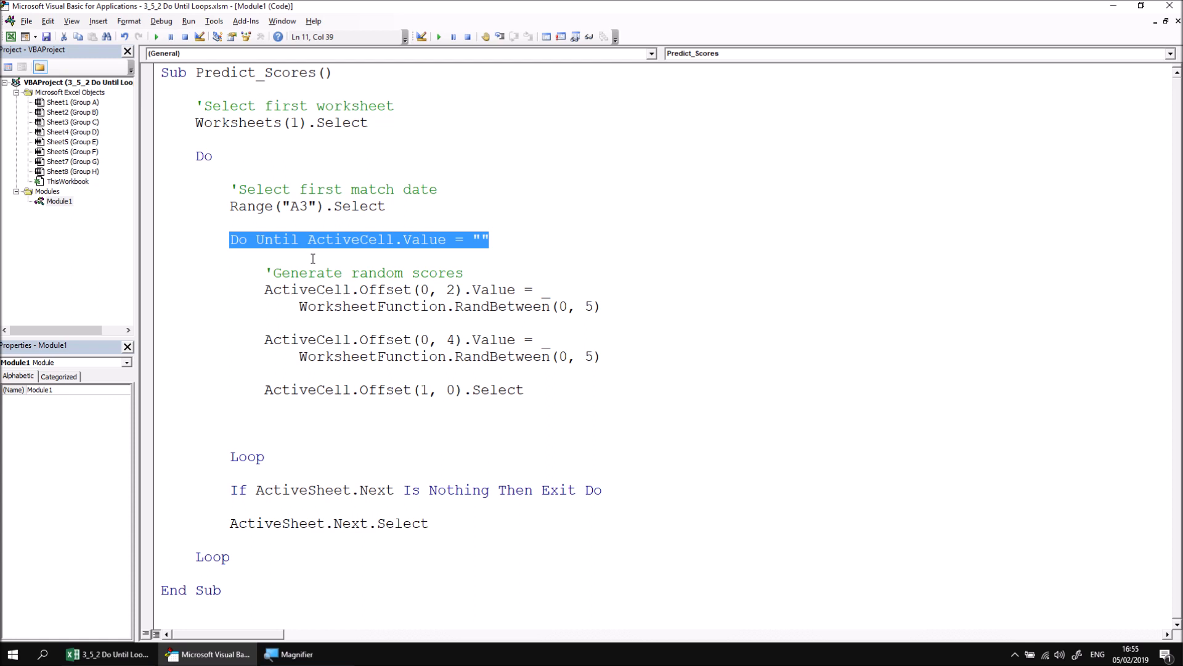
pyautogui.moveTo(291, 424)
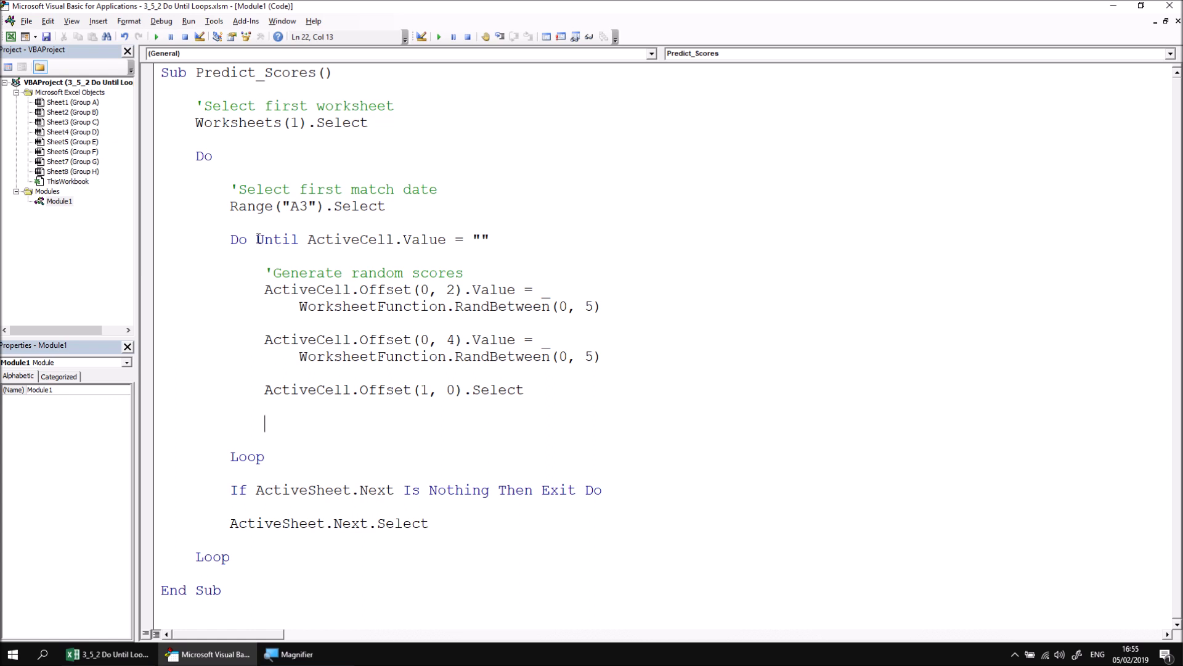
pyautogui.moveTo(254, 297)
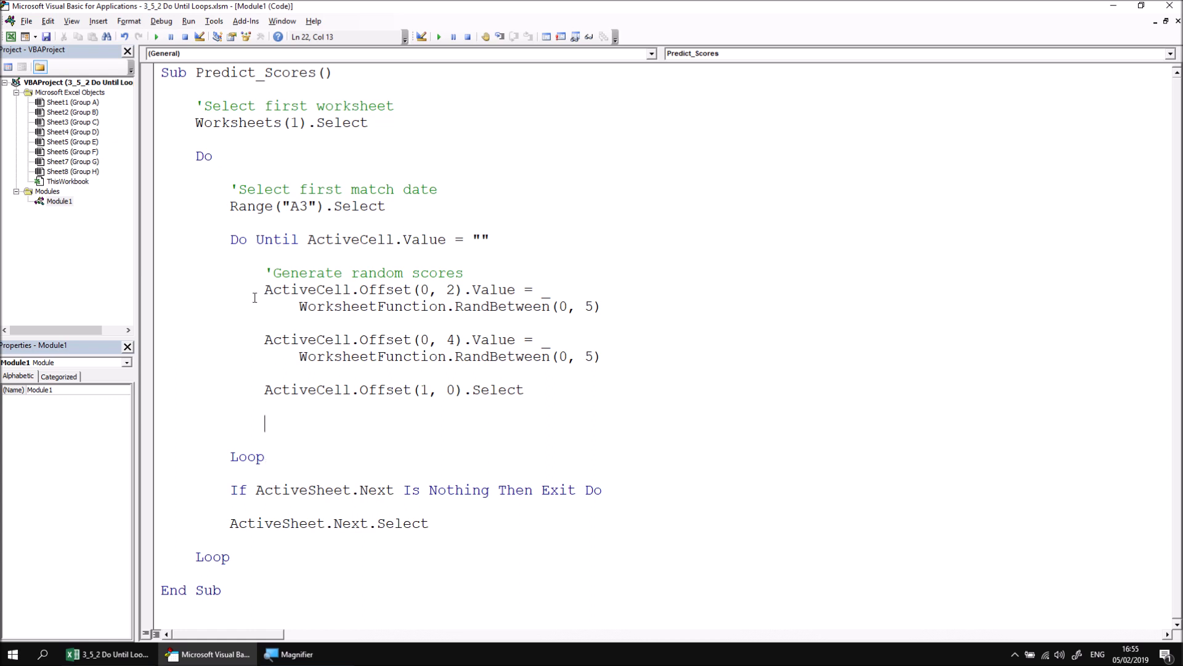
# Move the Until ActiveCell.Value = "" condition from the Do line to after Loop, tidying the leftover quote.
pyautogui.doubleClick(247, 456)
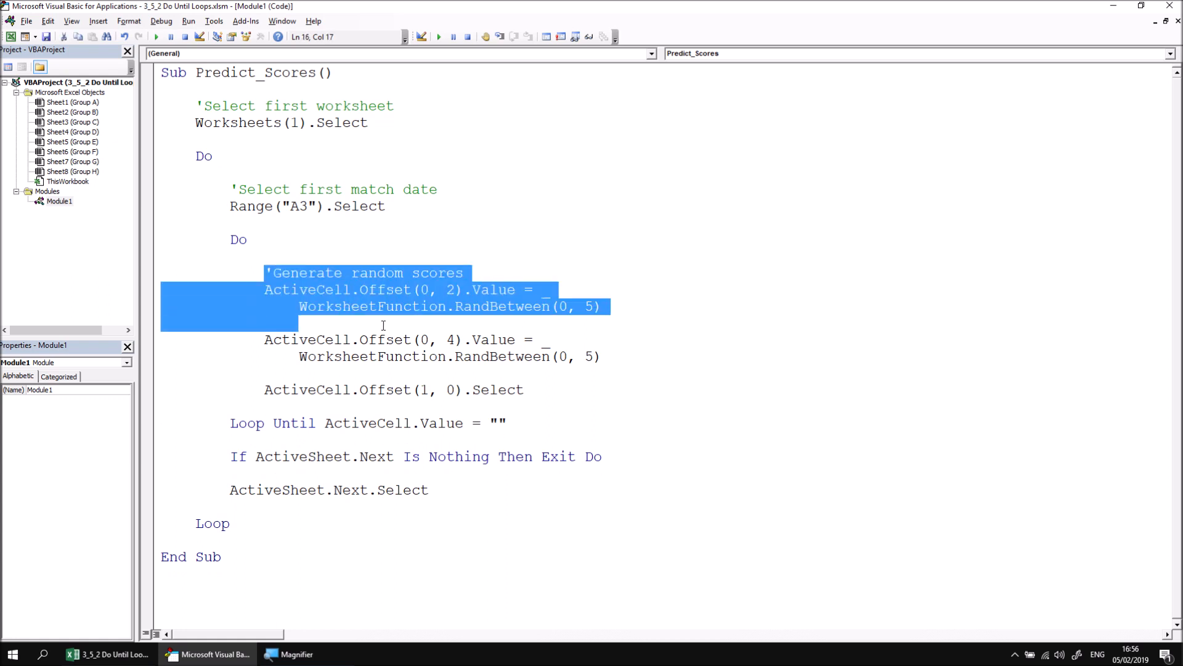
pyautogui.moveTo(382, 324); pyautogui.dragTo(522, 390)
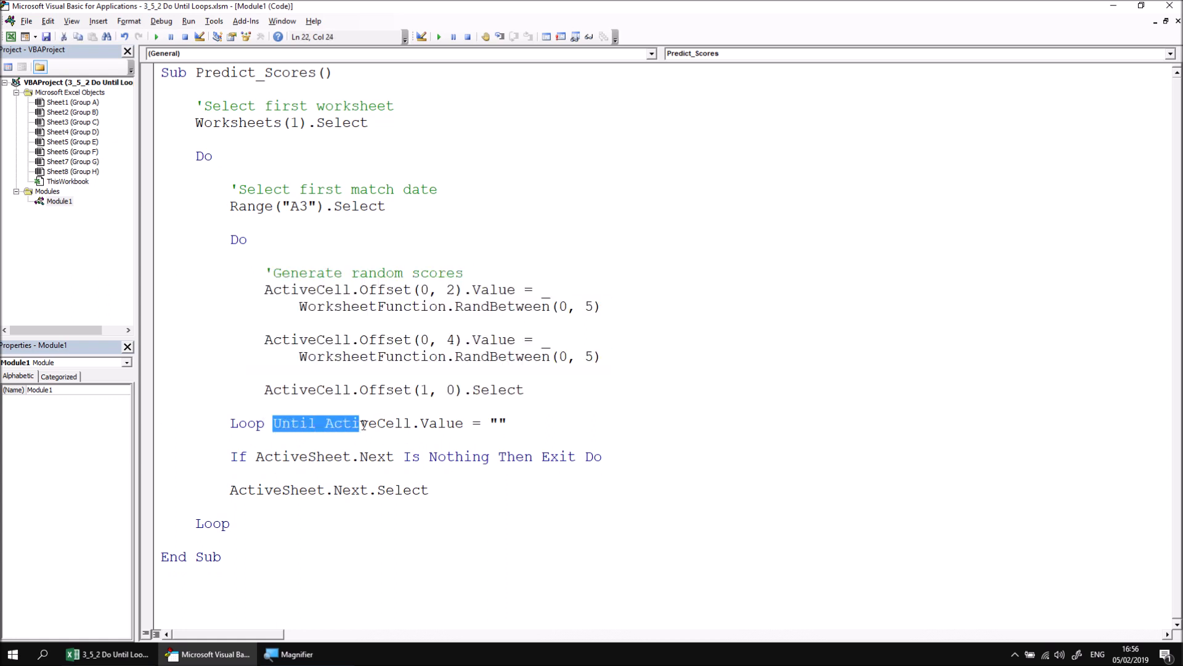
pyautogui.moveTo(361, 423); pyautogui.dragTo(510, 423)
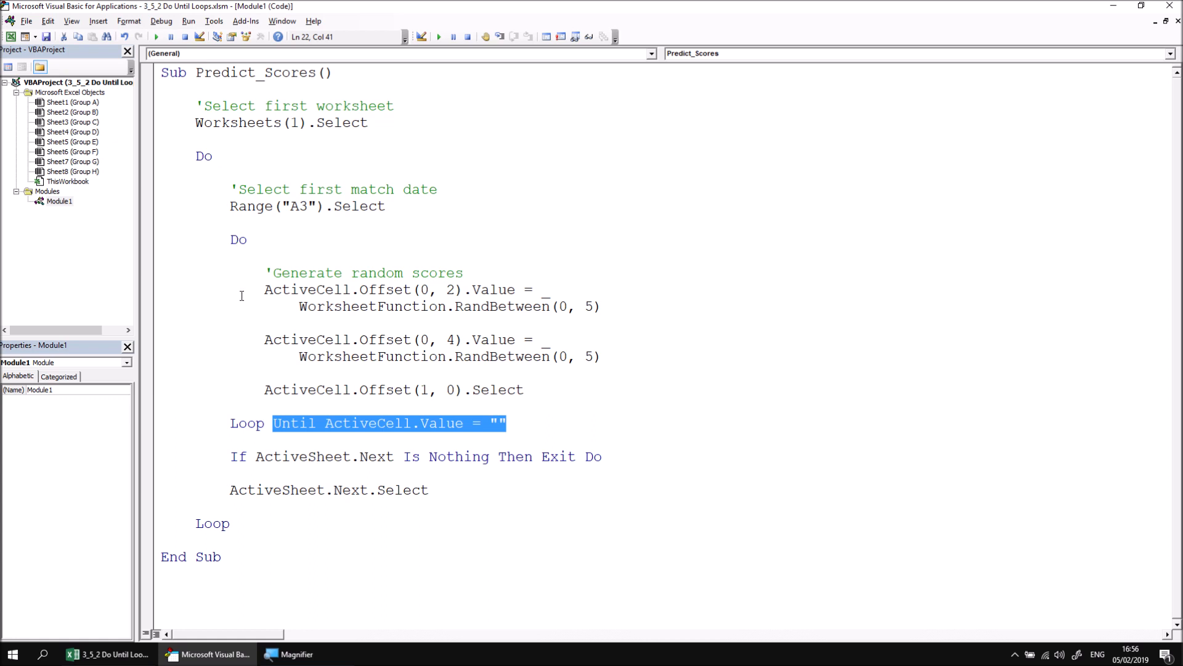
pyautogui.click(324, 423)
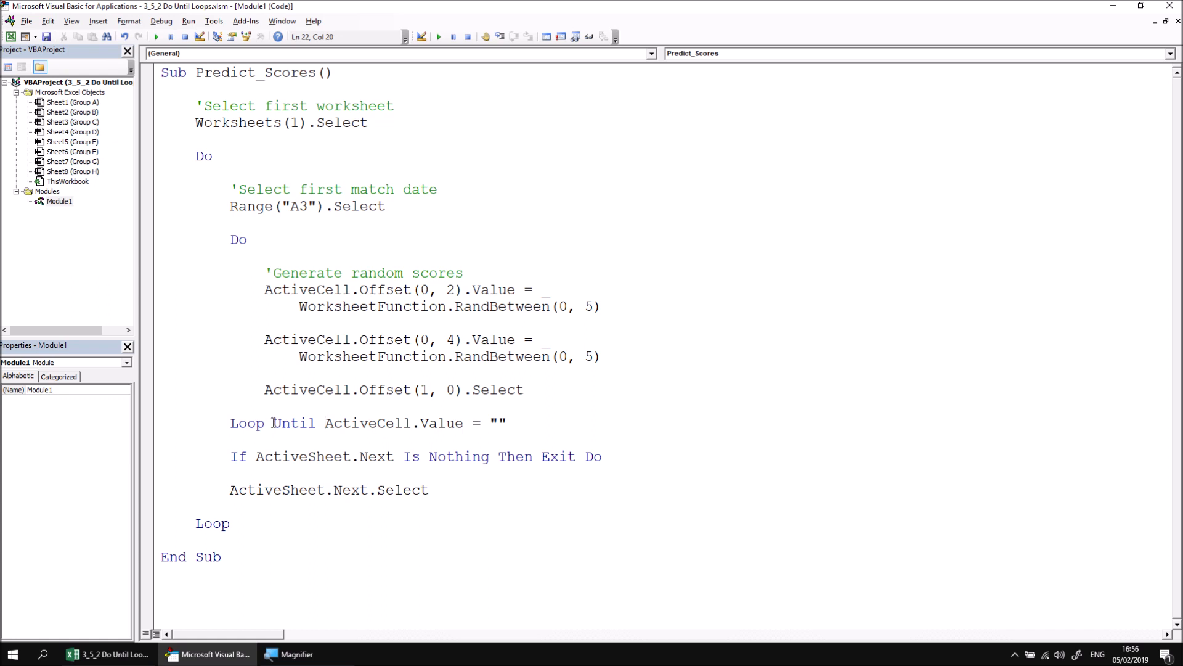
pyautogui.moveTo(273, 423); pyautogui.dragTo(498, 423)
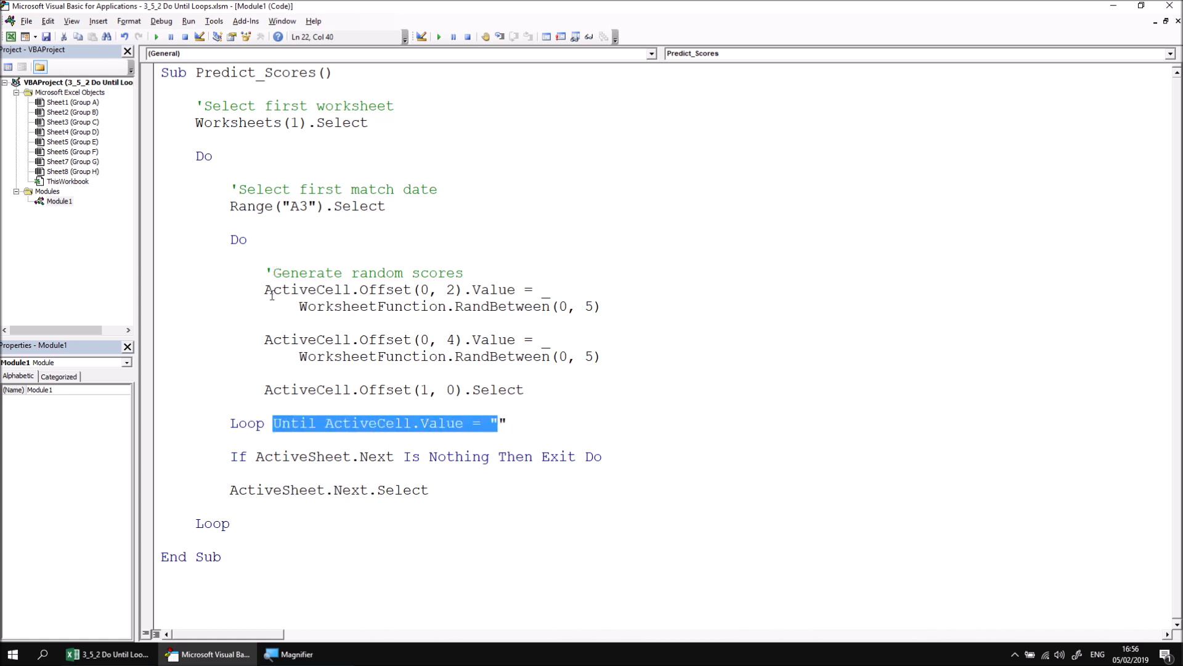
pyautogui.moveTo(273, 288)
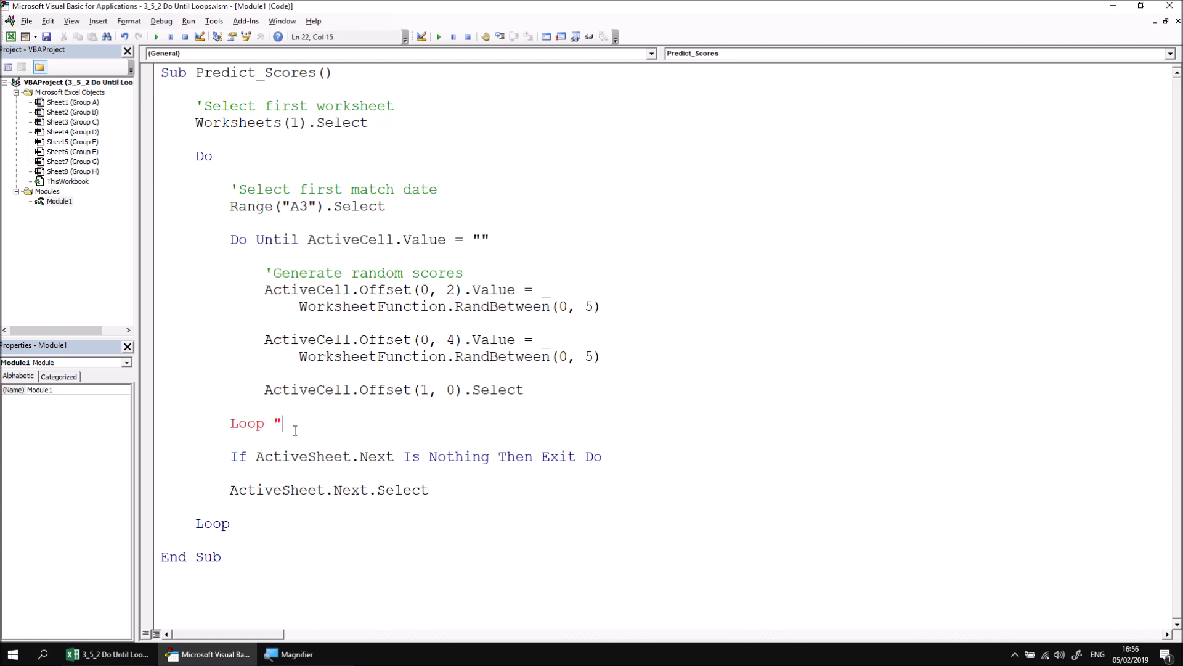
pyautogui.press('BackSpace')
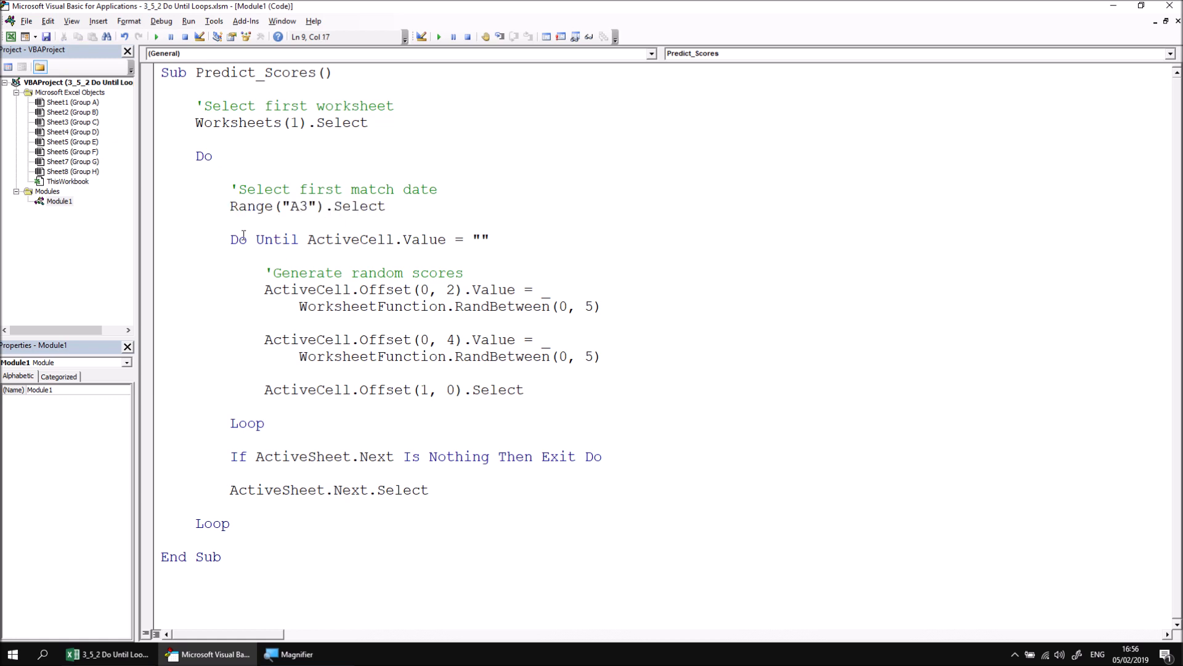
# Review the inner loop now reading plain Do … Loop Until ActiveCell.Value = "".
pyautogui.moveTo(230, 239); pyautogui.dragTo(375, 239)
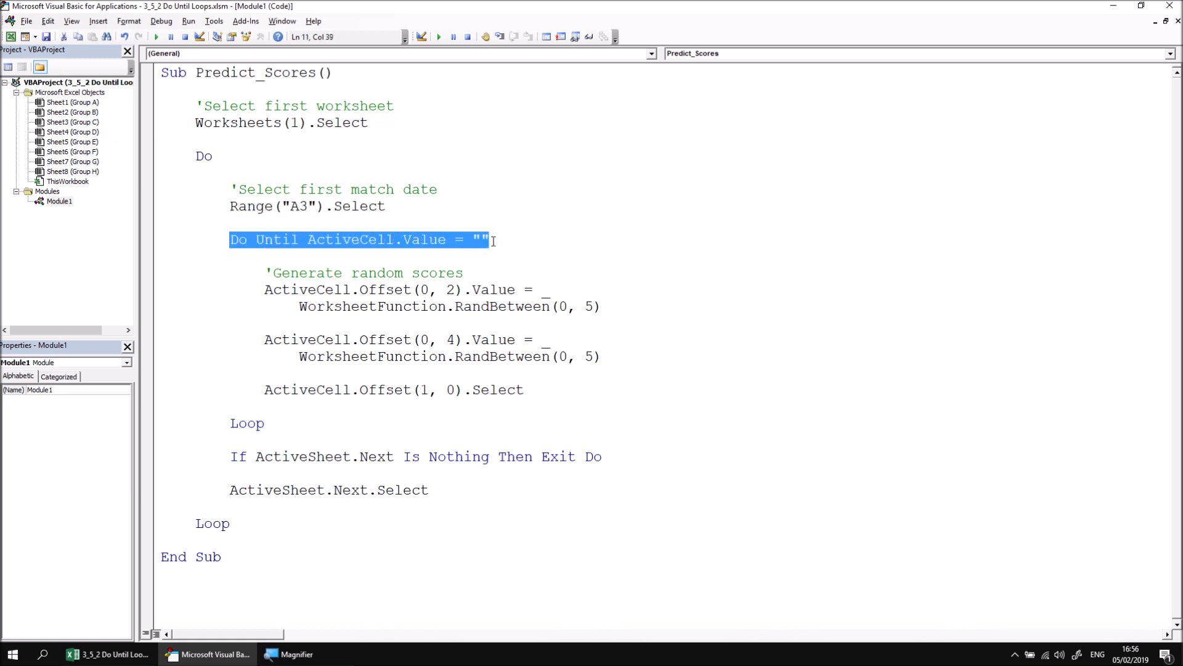
pyautogui.moveTo(489, 241); pyautogui.dragTo(283, 339)
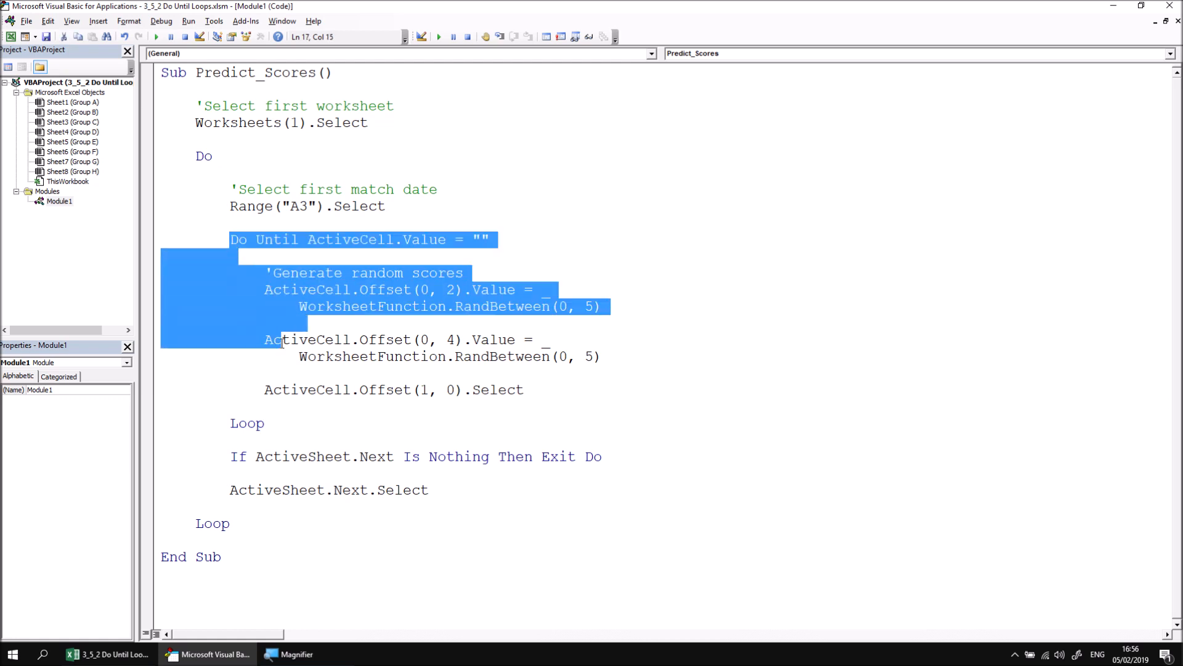
pyautogui.click(266, 423)
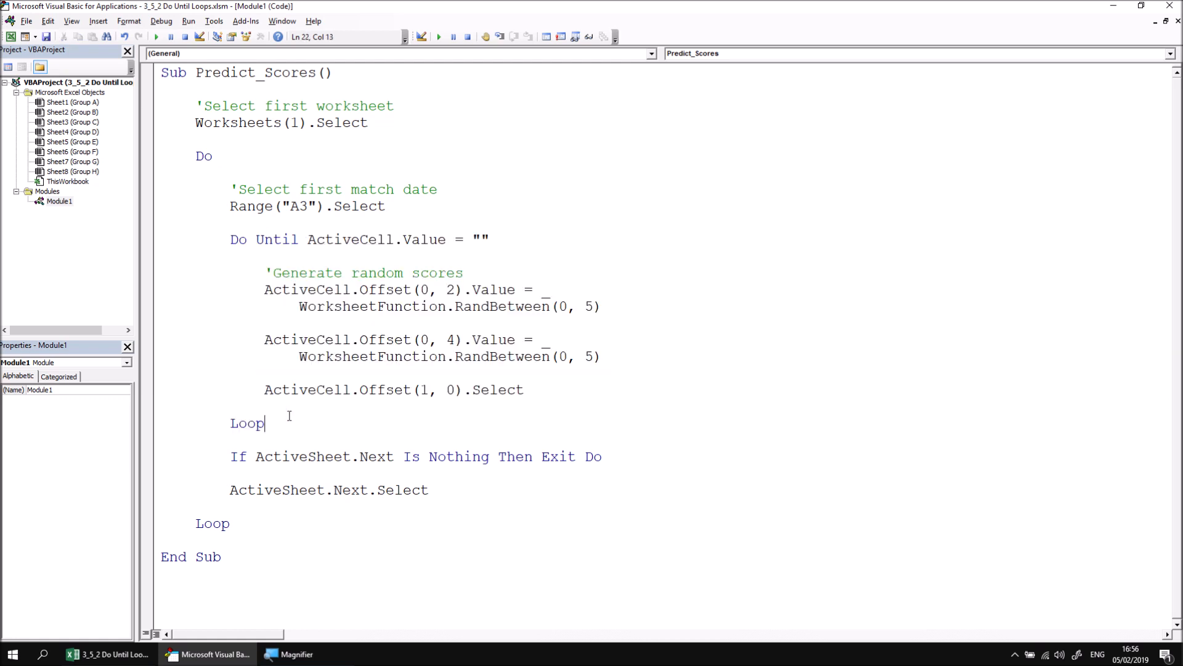
pyautogui.moveTo(256, 239); pyautogui.dragTo(483, 239)
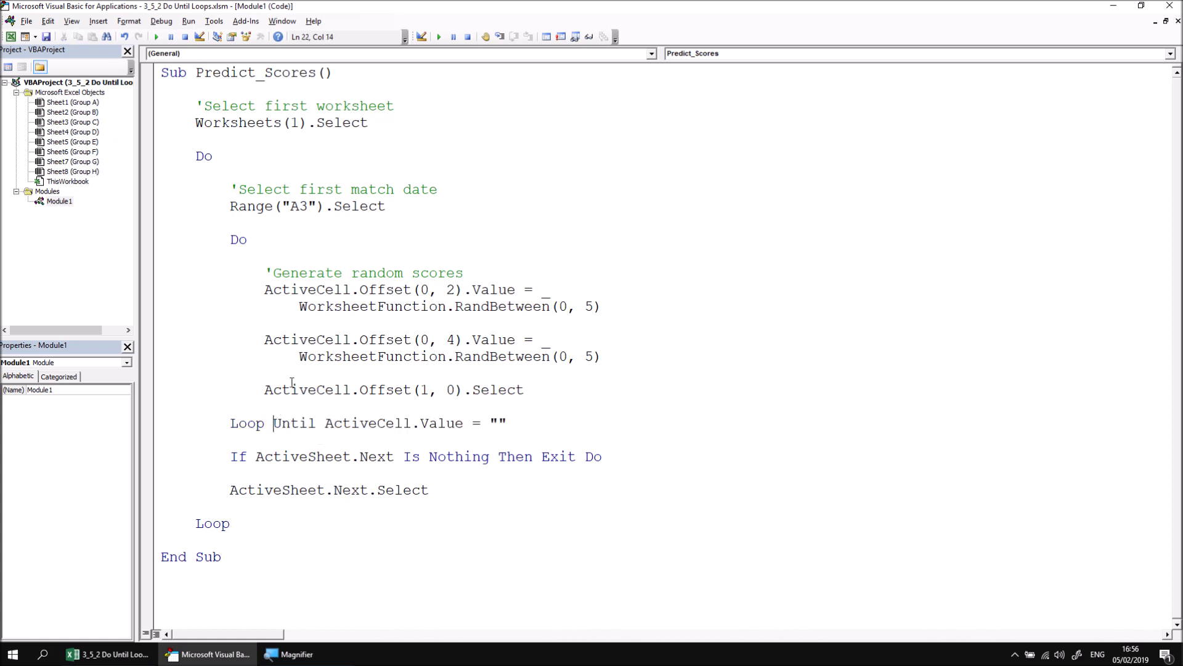
pyautogui.click(248, 239)
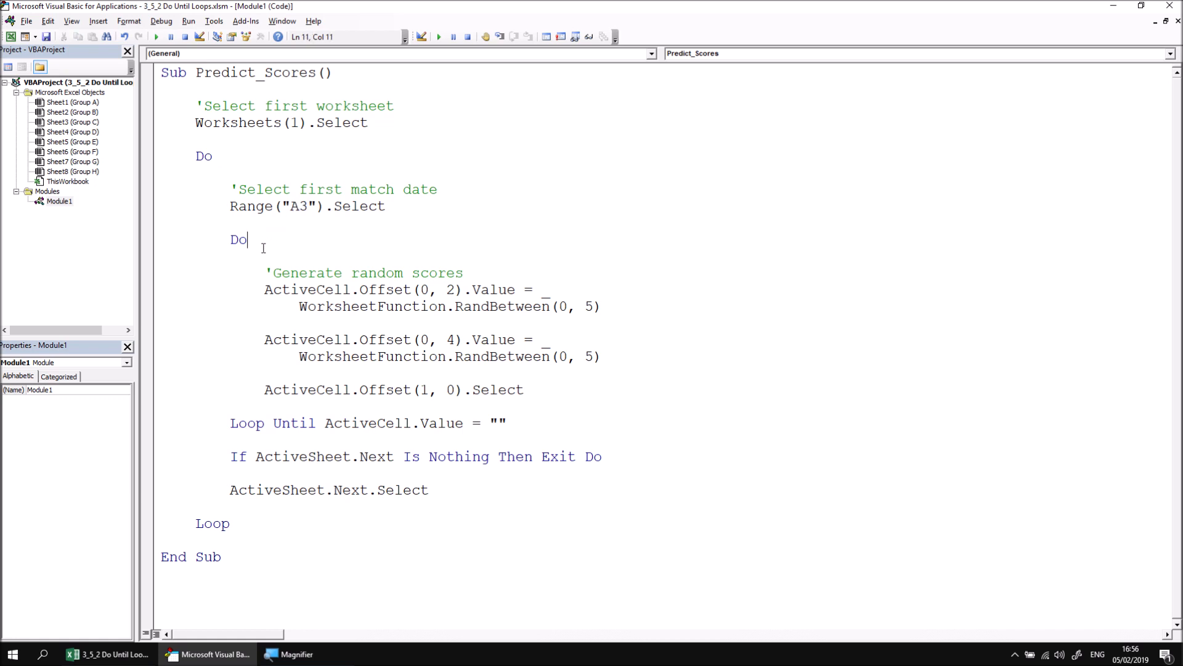
pyautogui.doubleClick(237, 239)
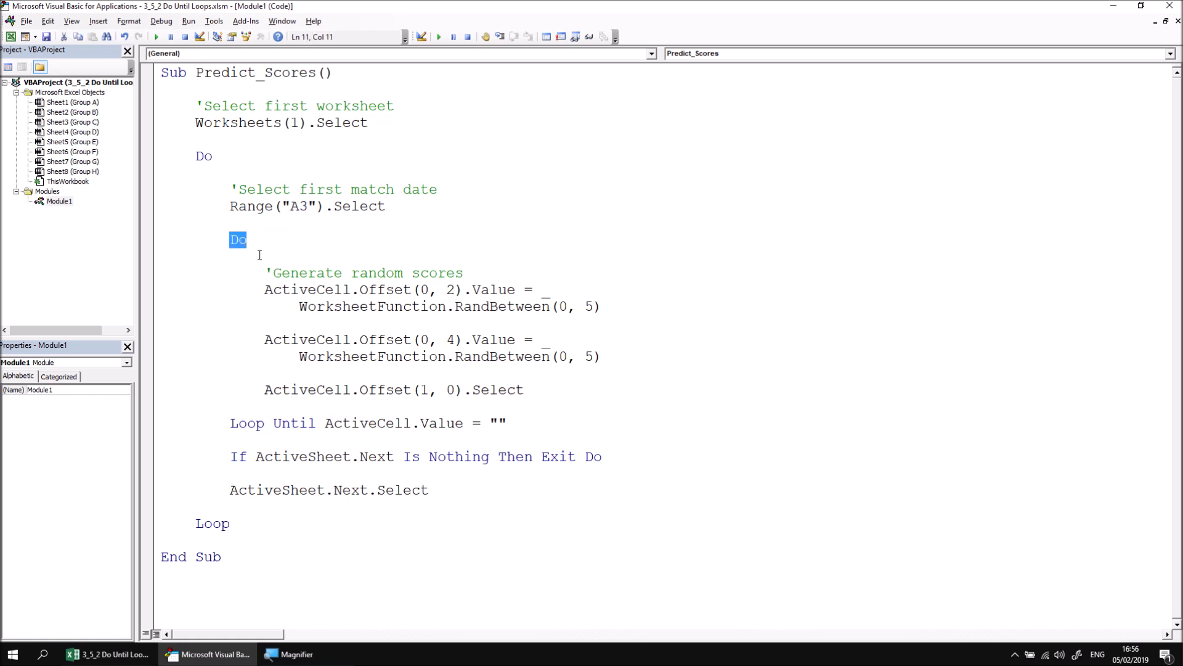
pyautogui.moveTo(236, 247); pyautogui.dragTo(429, 340)
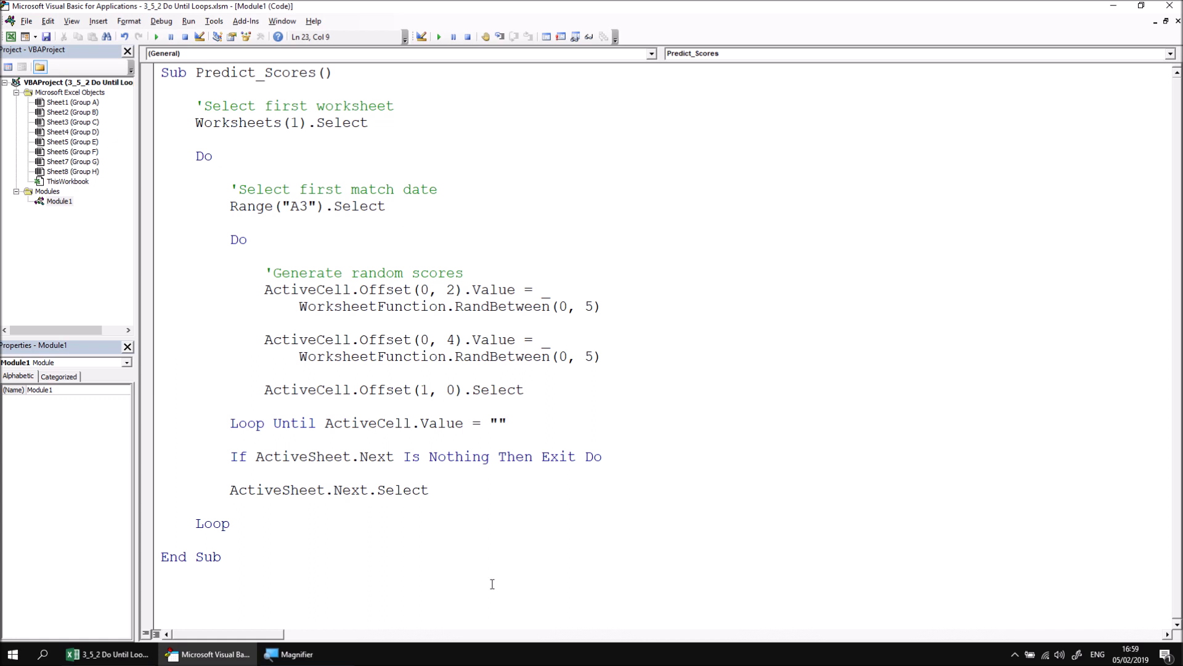
# Highlight the If ActiveSheet.Next Is Nothing Then Exit Do last-sheet test.
pyautogui.moveTo(230, 456); pyautogui.dragTo(310, 456)
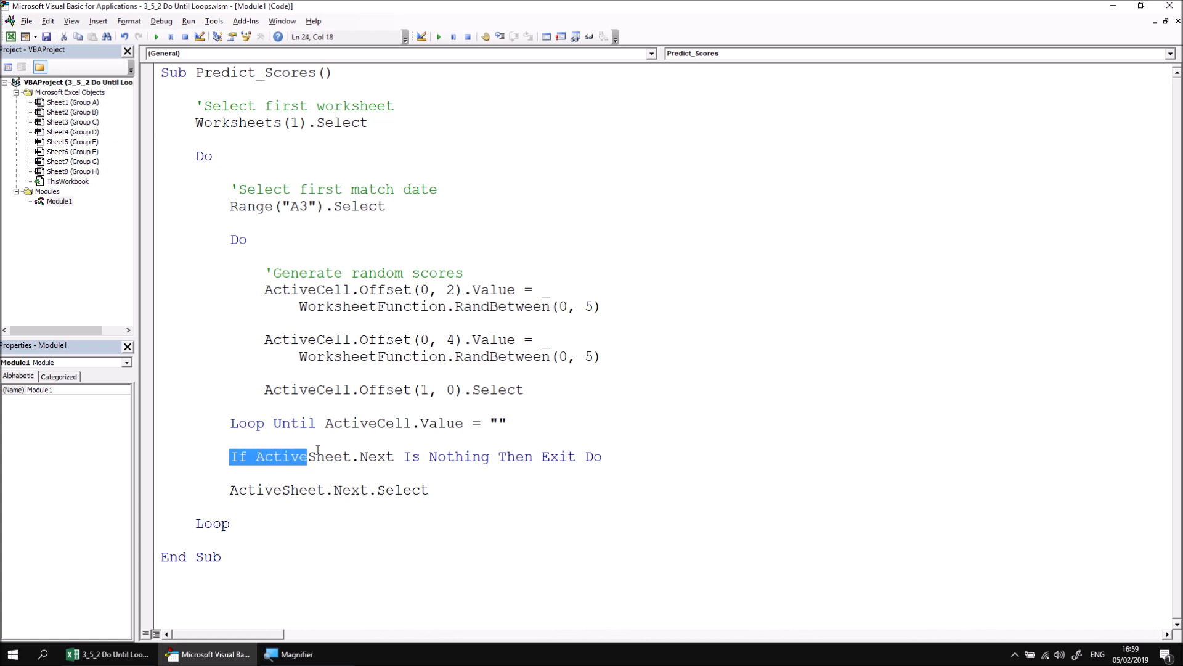
pyautogui.moveTo(306, 456); pyautogui.dragTo(604, 456)
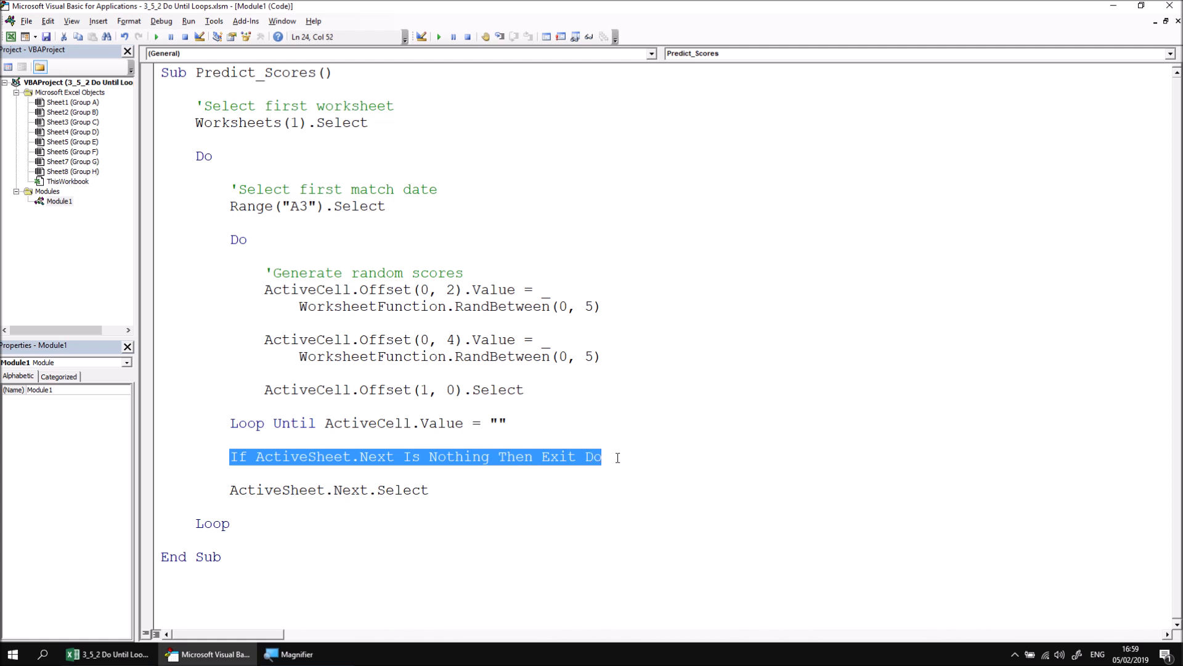
pyautogui.click(596, 456)
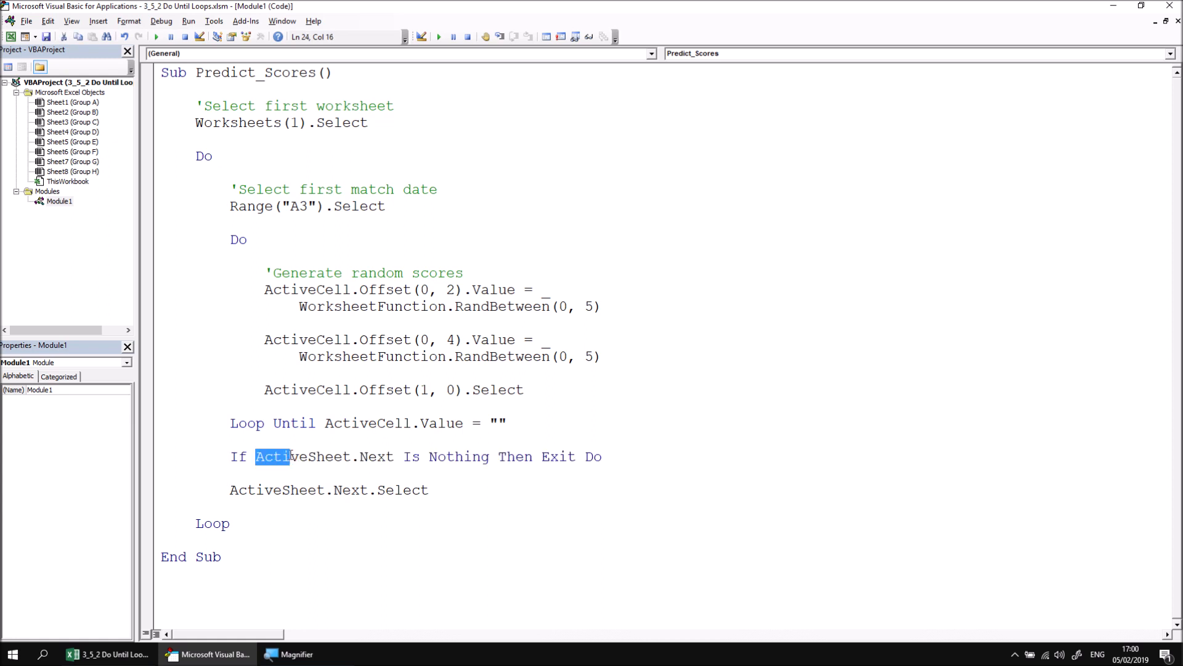
pyautogui.moveTo(255, 456); pyautogui.dragTo(445, 456)
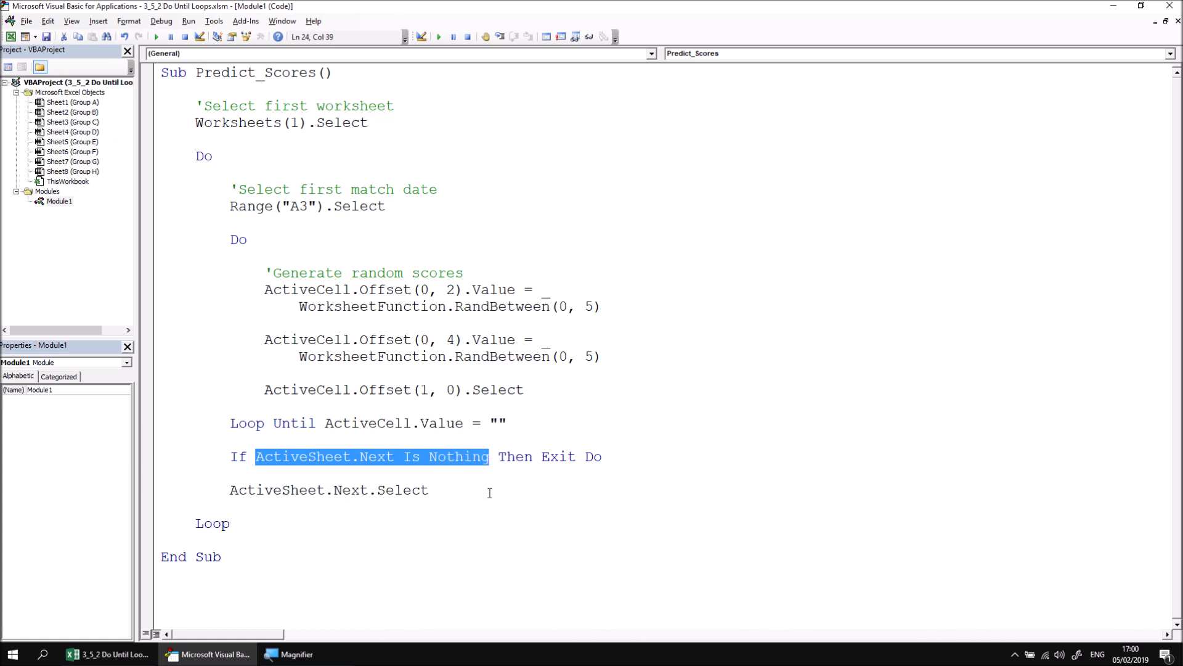
pyautogui.moveTo(200, 355)
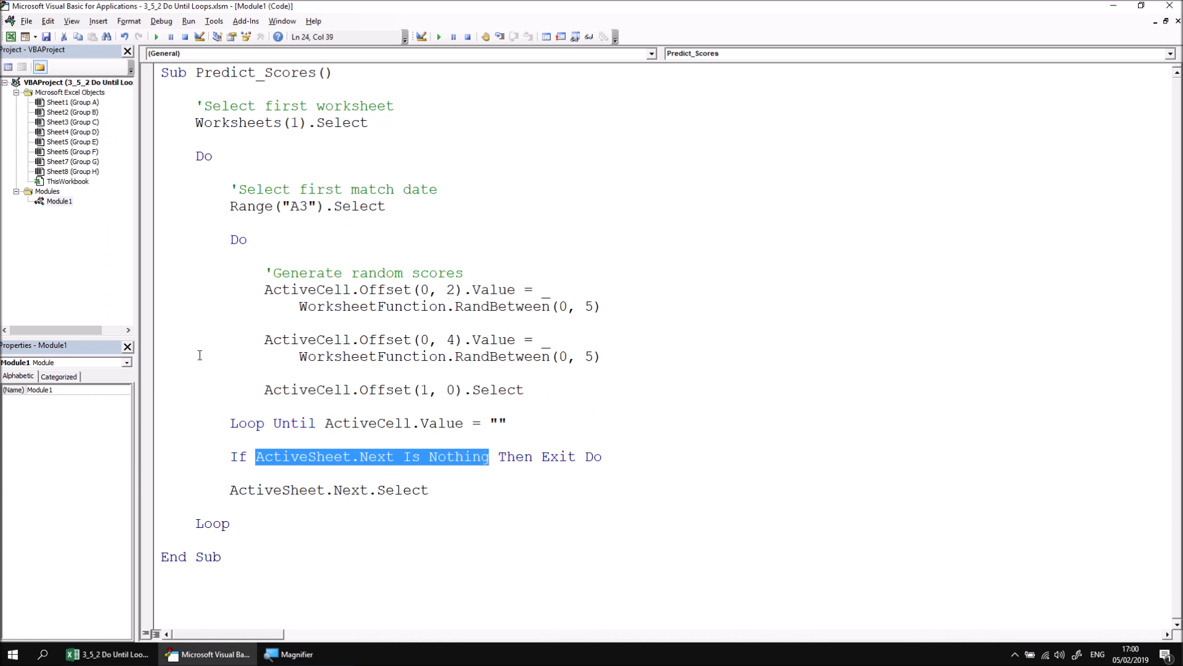
pyautogui.moveTo(212, 189)
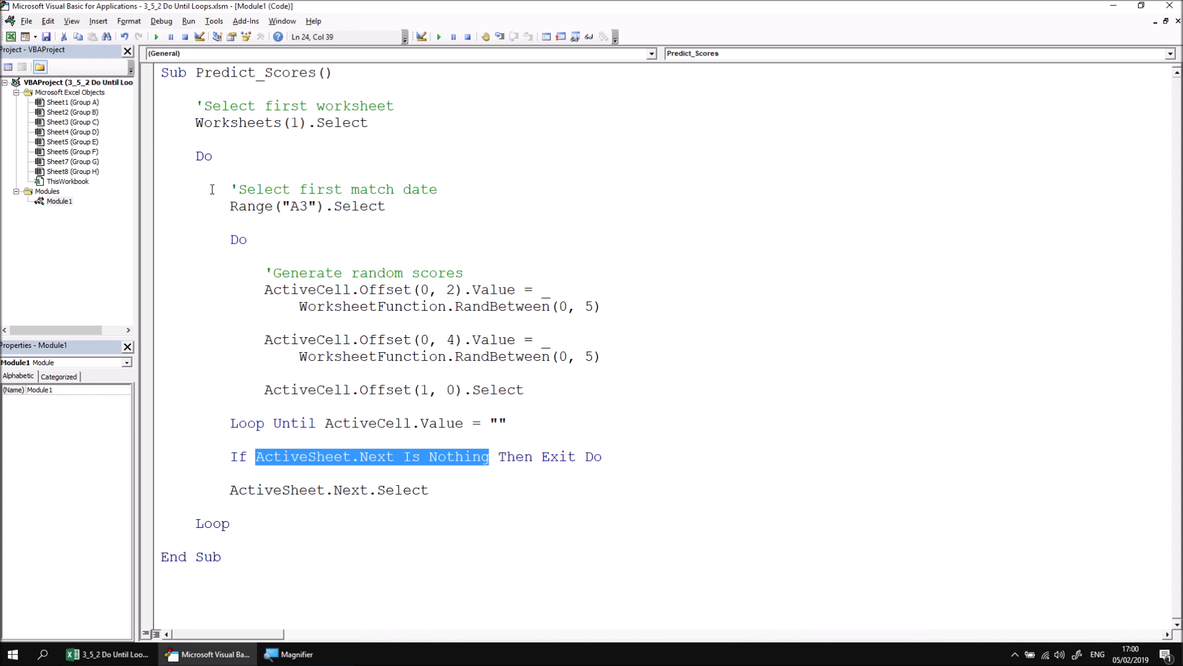
pyautogui.moveTo(264, 155)
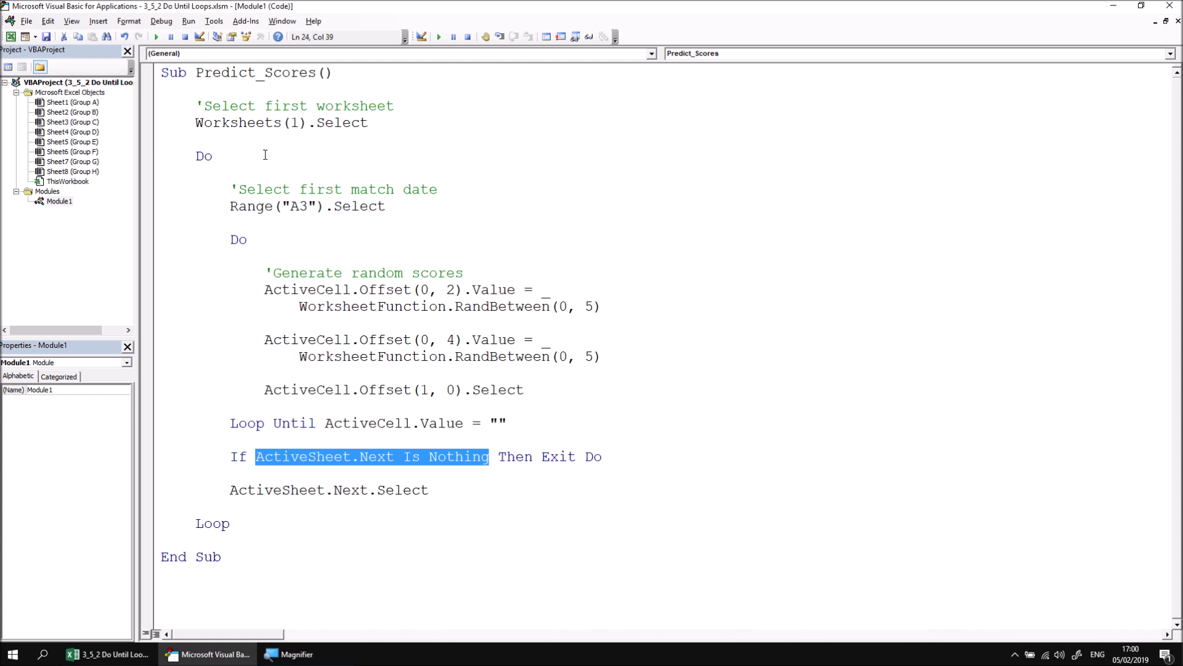
pyautogui.moveTo(214, 160)
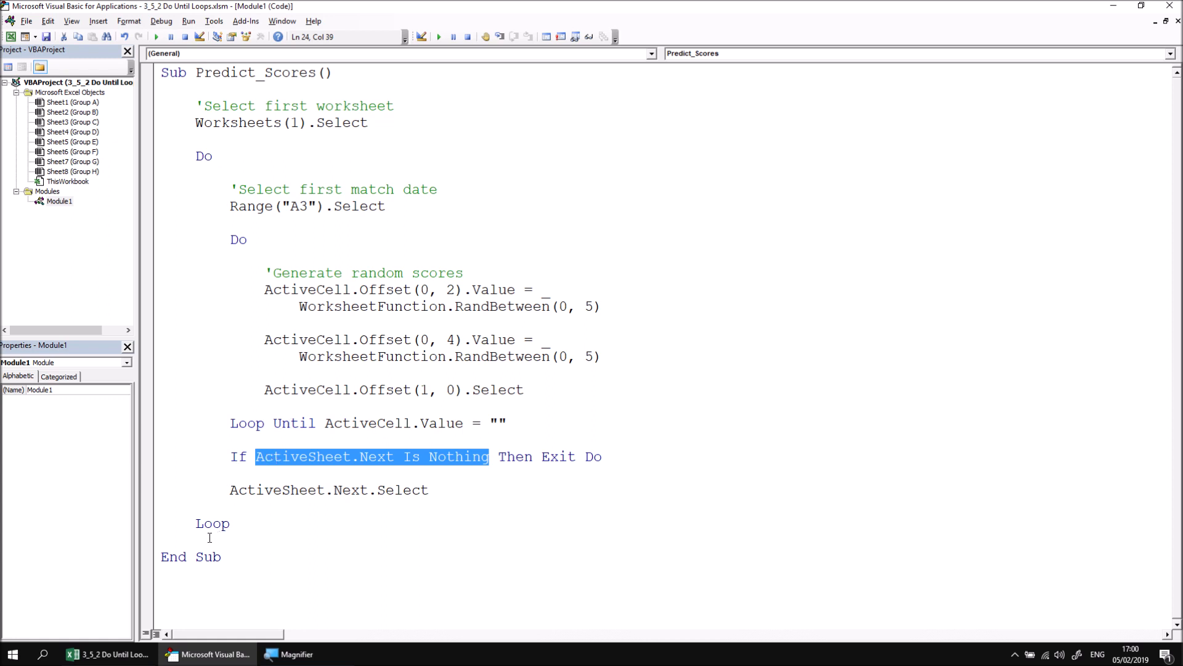
pyautogui.moveTo(323, 533)
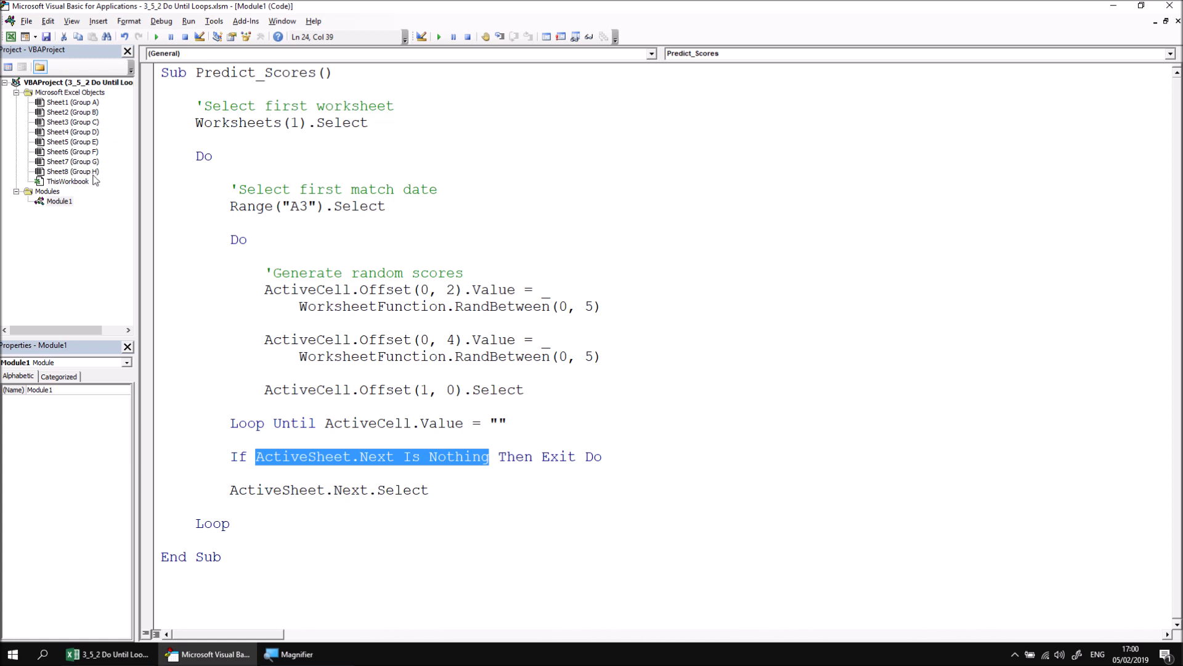
pyautogui.moveTo(274, 317)
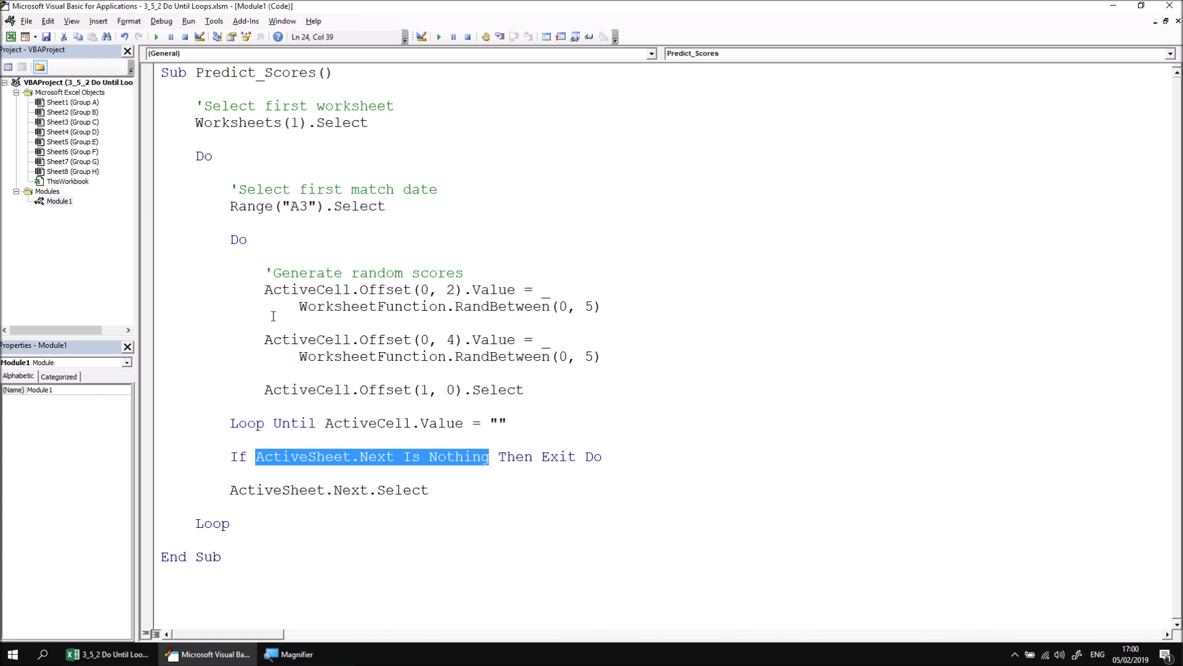
# Point out the move-to-next-sheet line and the end of the outer loop beside the Group A sheet.
pyautogui.doubleClick(237, 490)
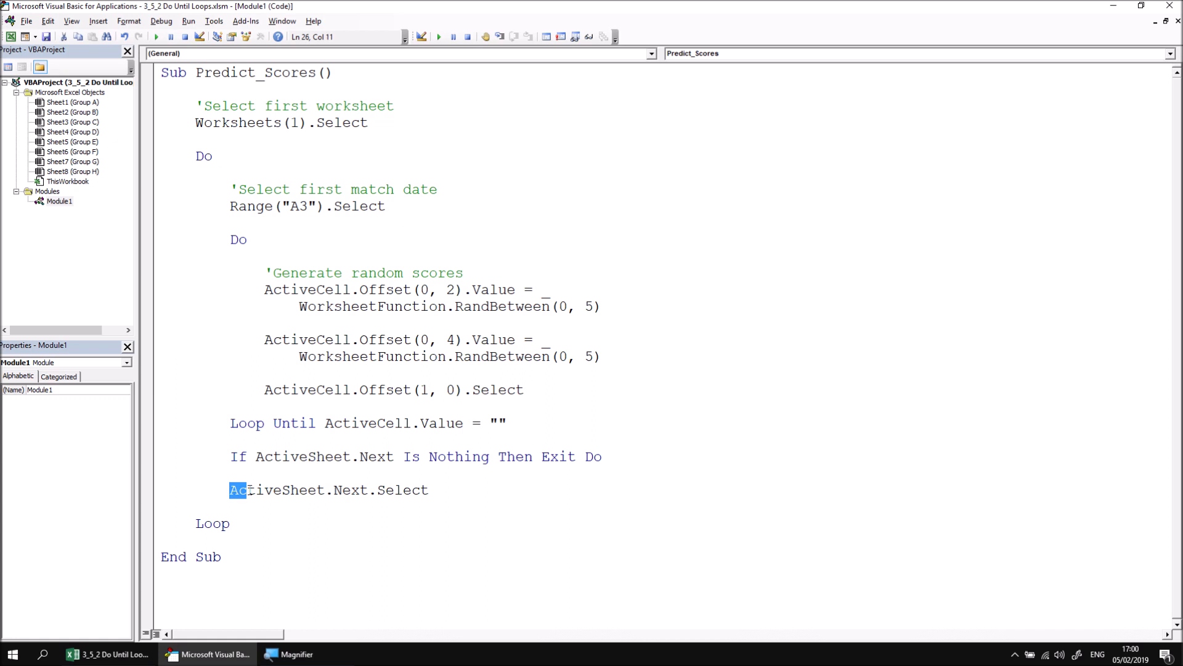
pyautogui.click(237, 523)
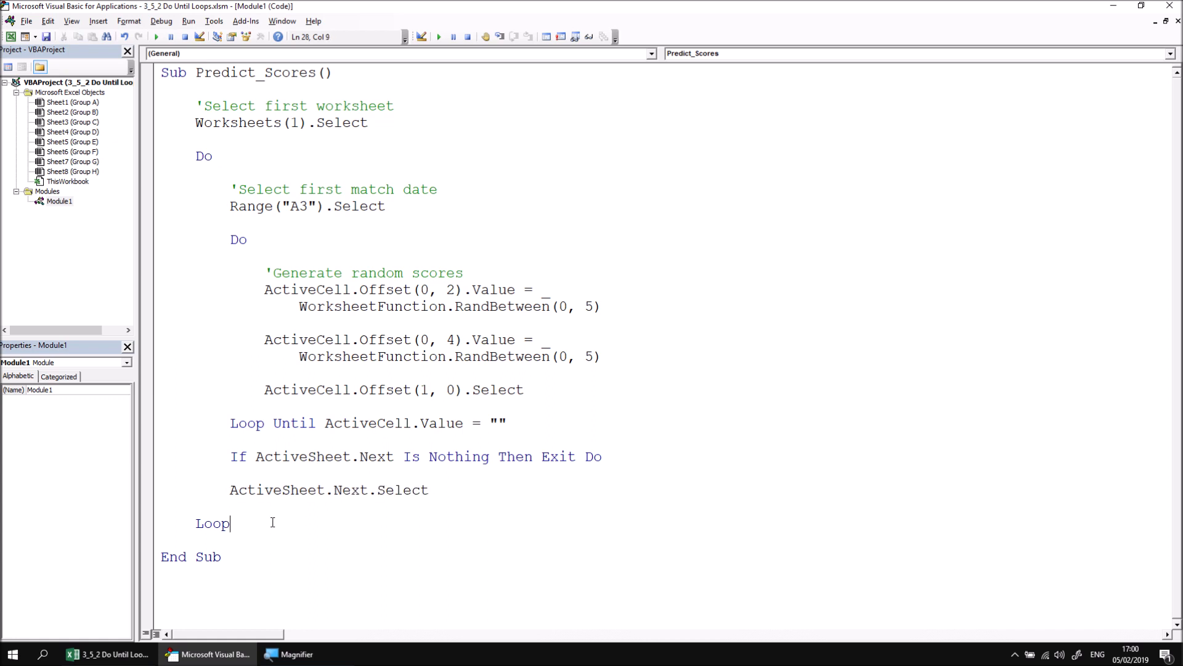
pyautogui.moveTo(230, 456); pyautogui.dragTo(285, 456)
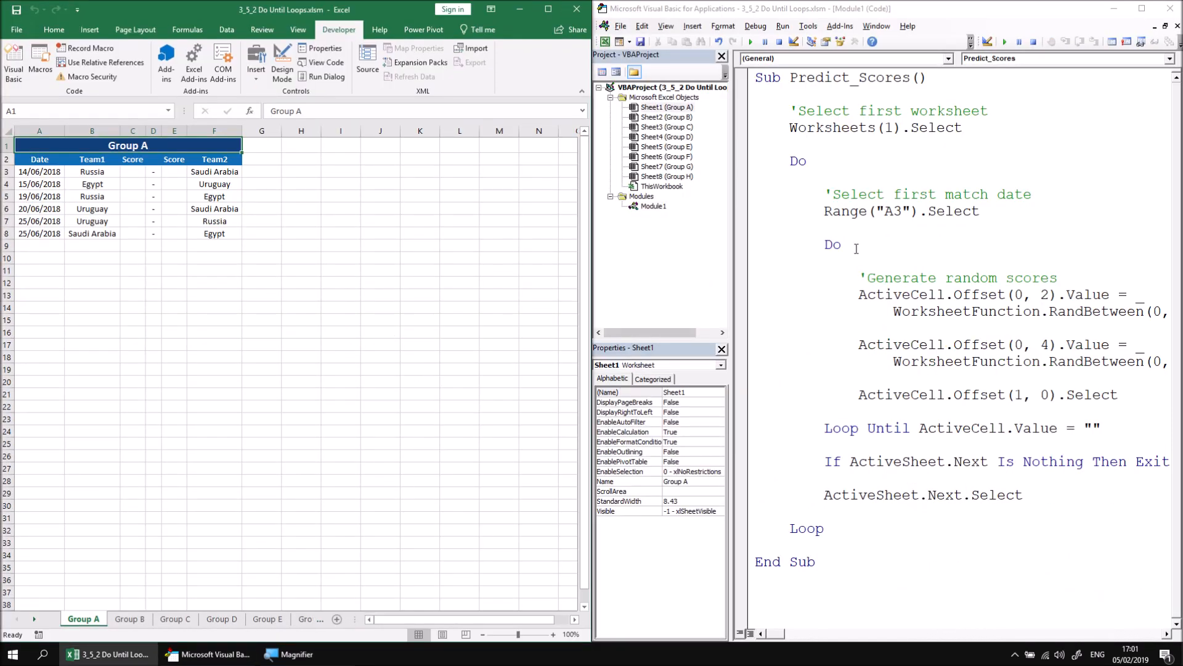
# Run the Predict_Scores macro to fill random 0-5 scores on every group sheet.
pyautogui.click(653, 206)
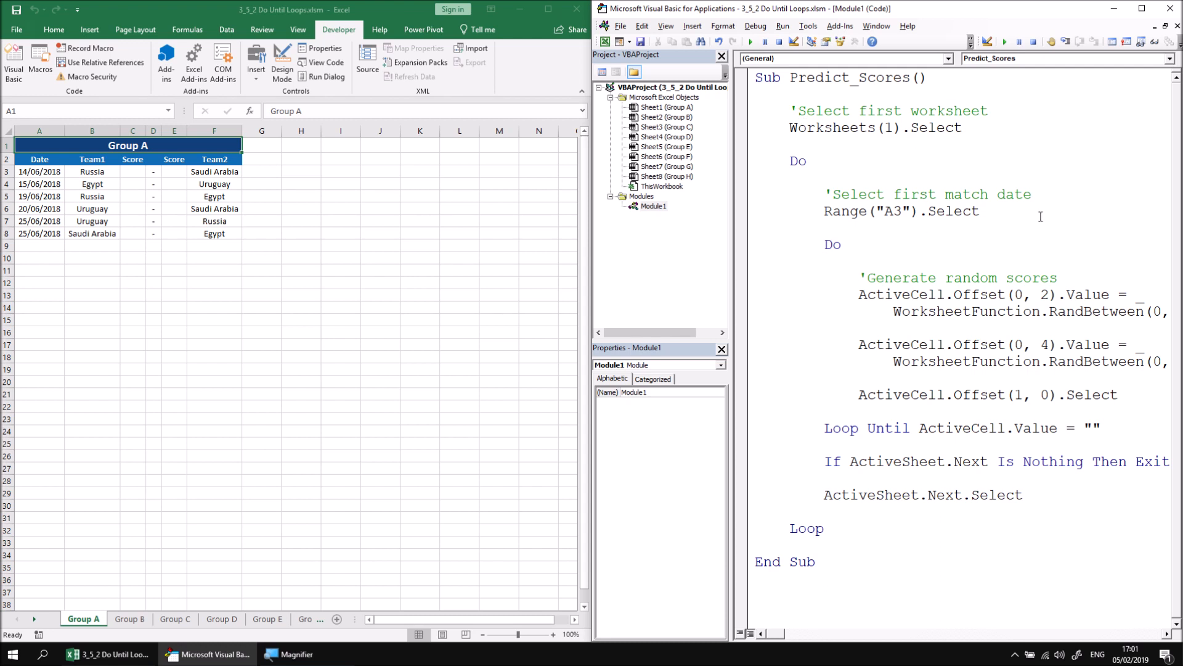
pyautogui.click(751, 42)
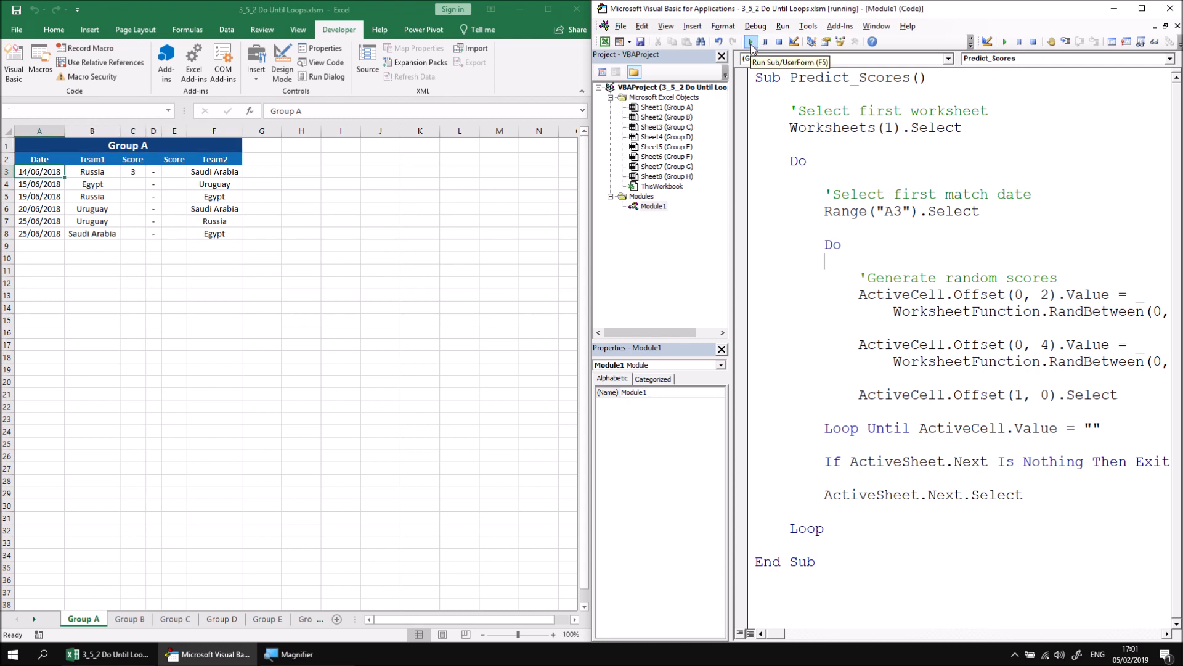
pyautogui.click(751, 42)
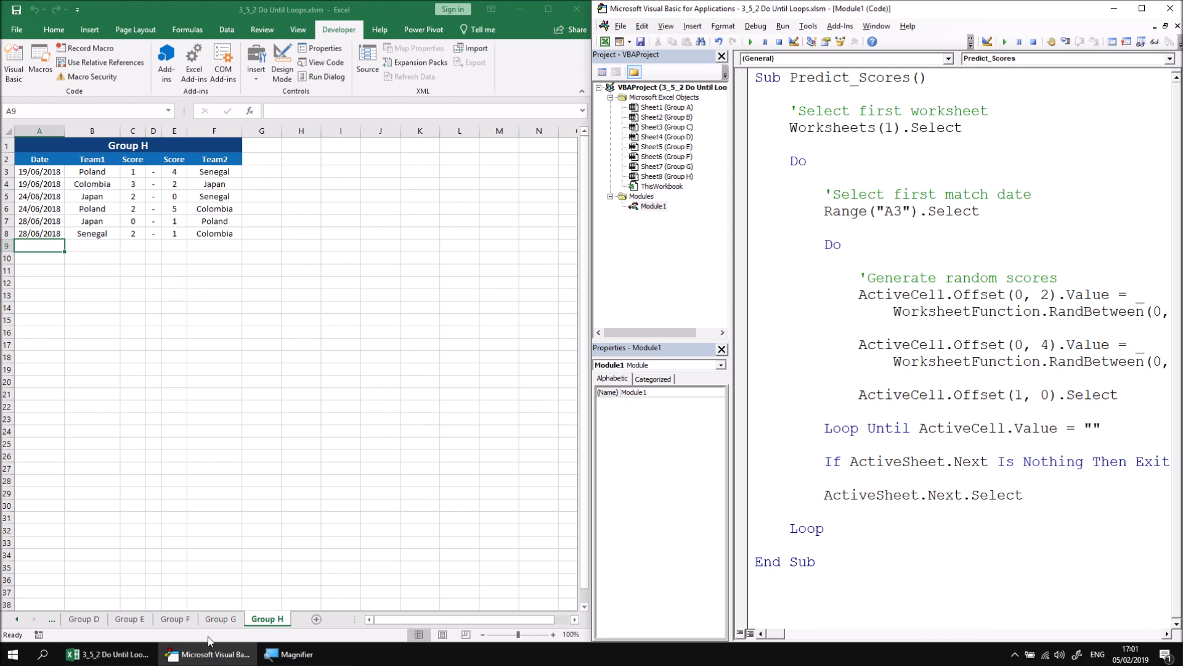
# Check the Group G and Group D sheets to confirm the scores were filled.
pyautogui.click(220, 617)
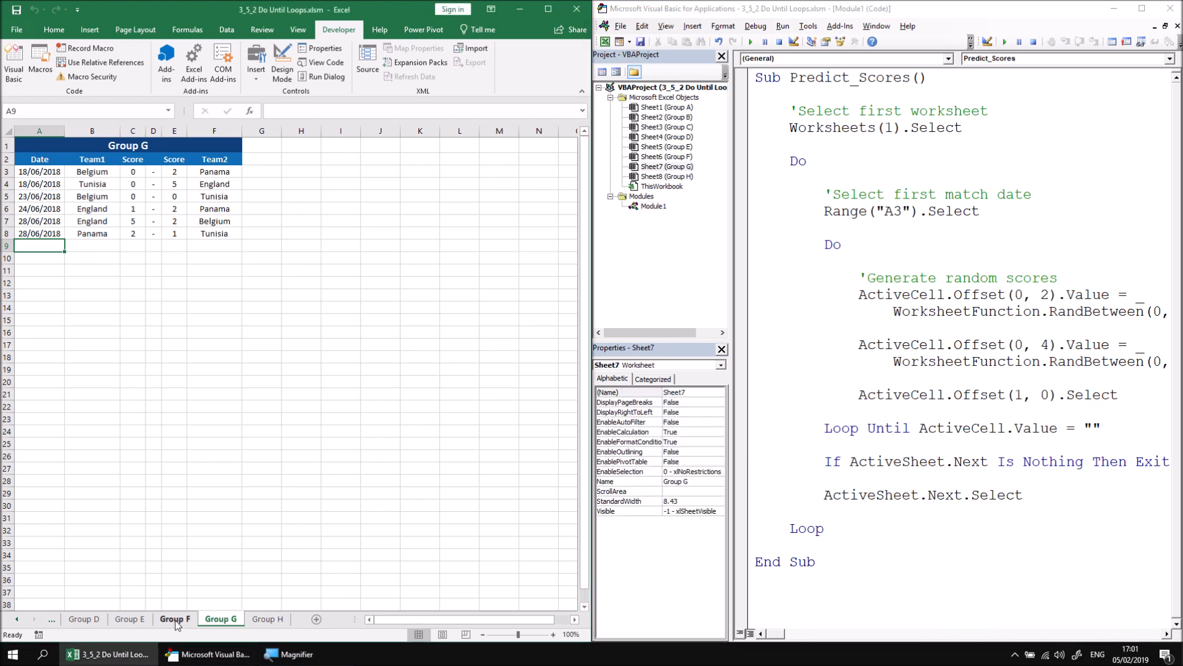
pyautogui.click(84, 619)
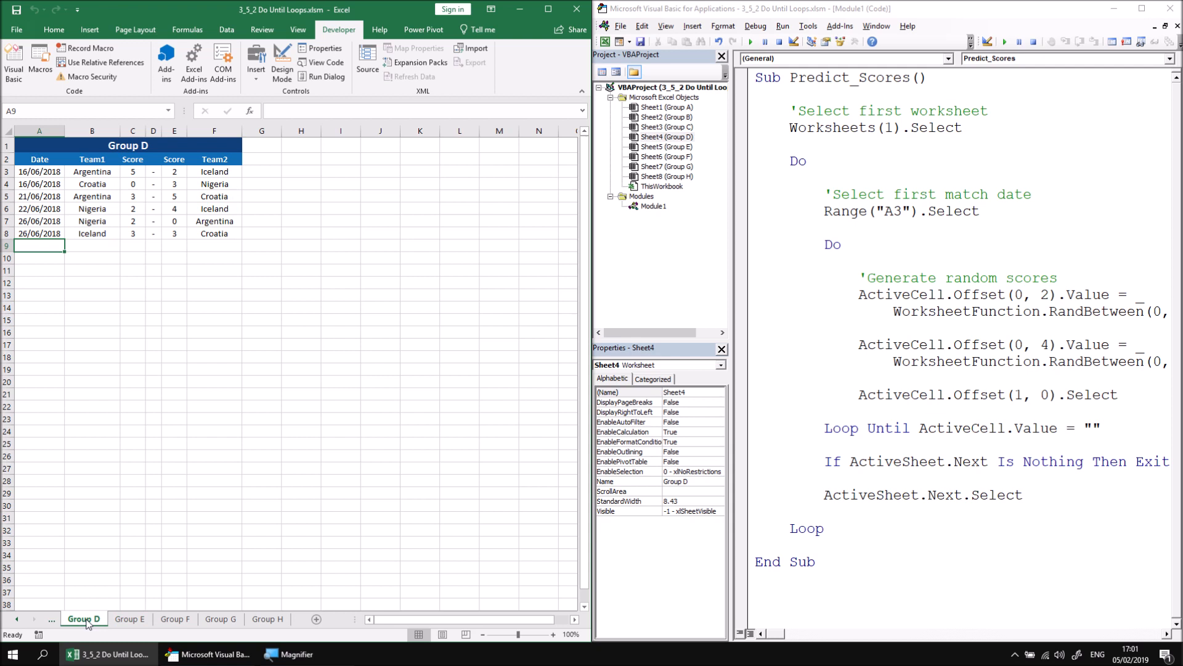
pyautogui.moveTo(395, 421)
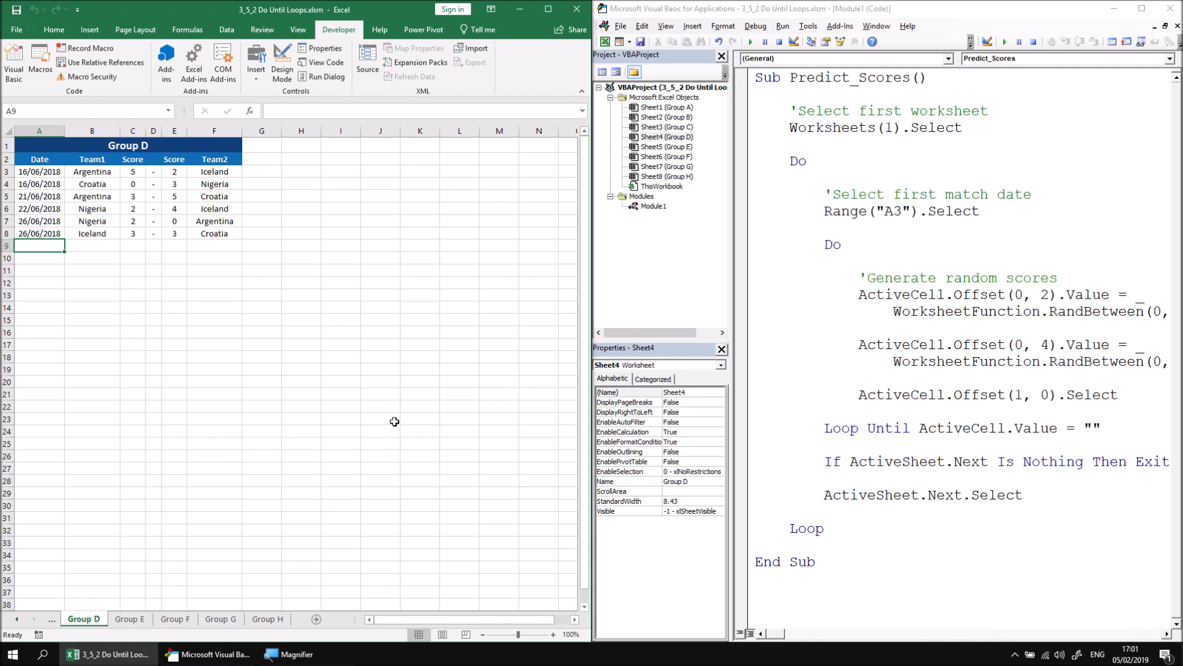
pyautogui.moveTo(527, 340)
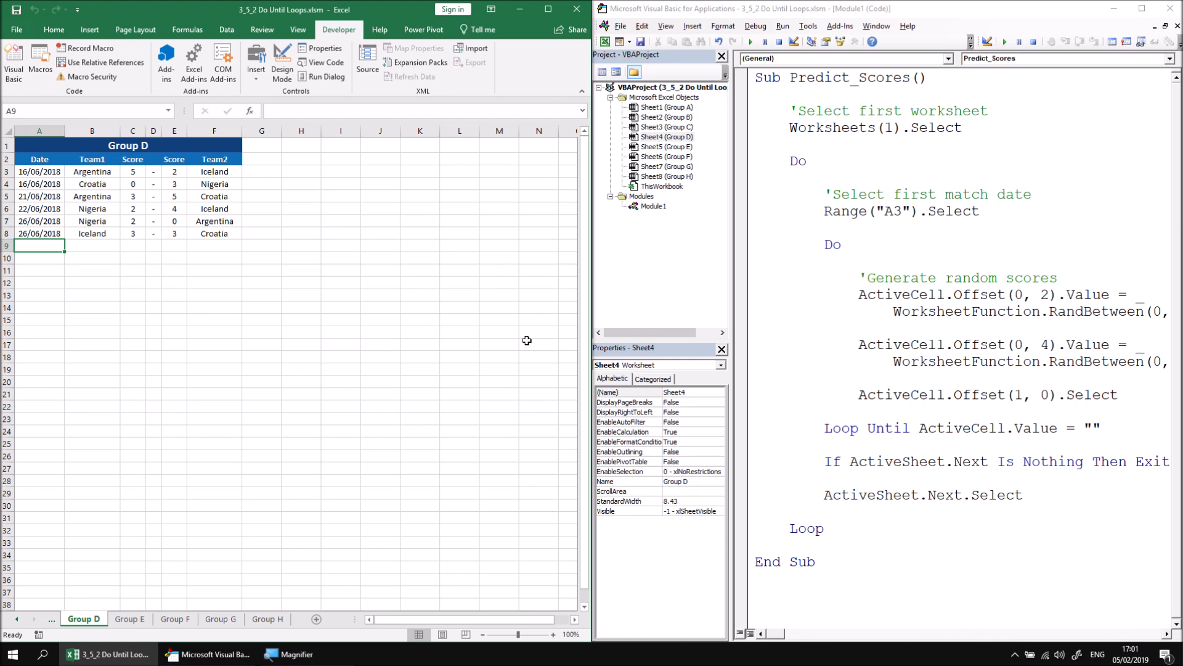